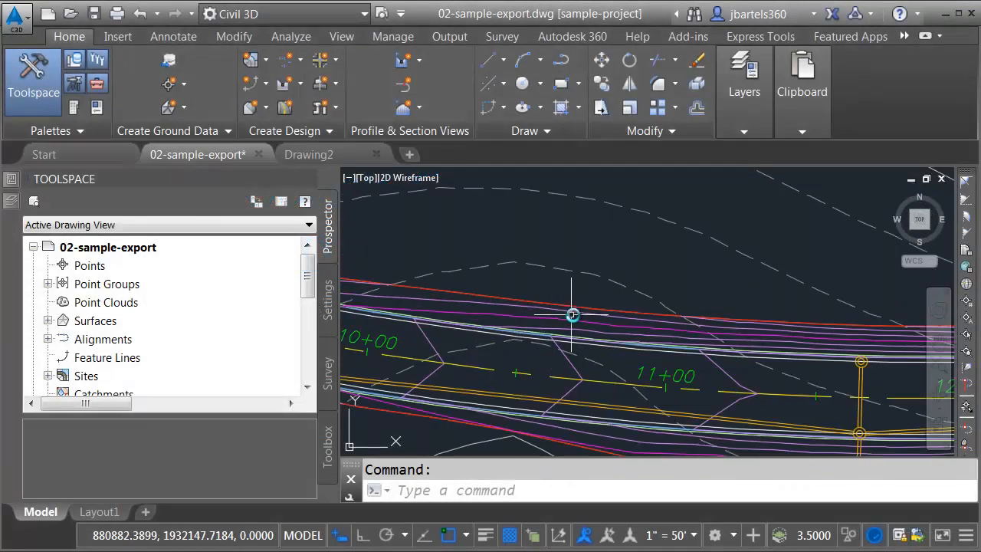
Step: Expand Civil 3D 2016 Productivity Pack 1 to list the Data Translator tools
drag(574, 316, 639, 223)
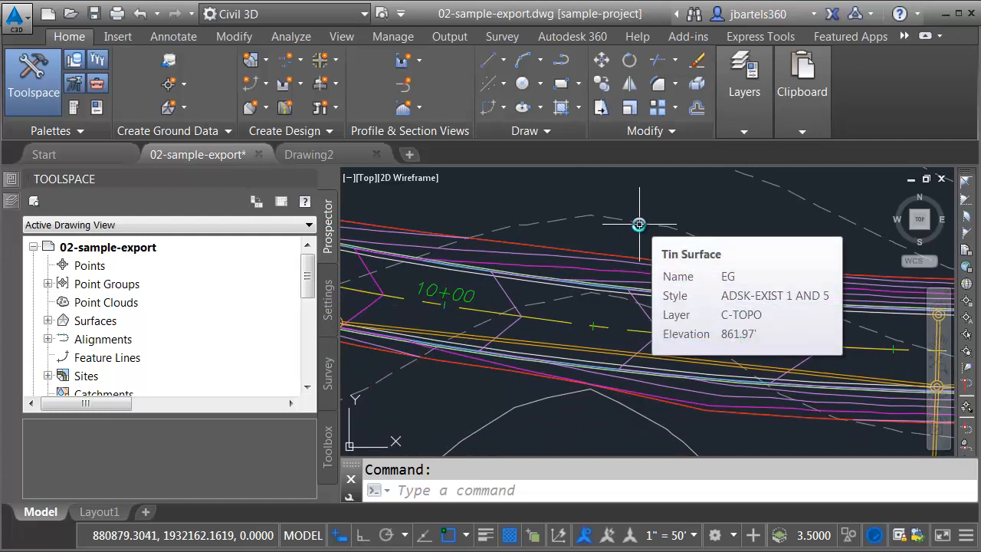
mouse_move(564, 325)
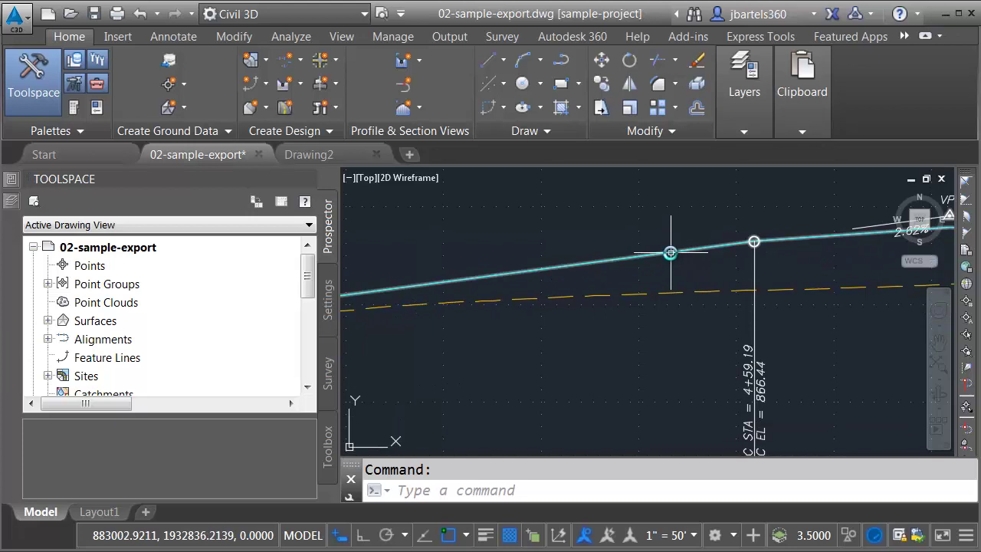
mouse_move(671, 253)
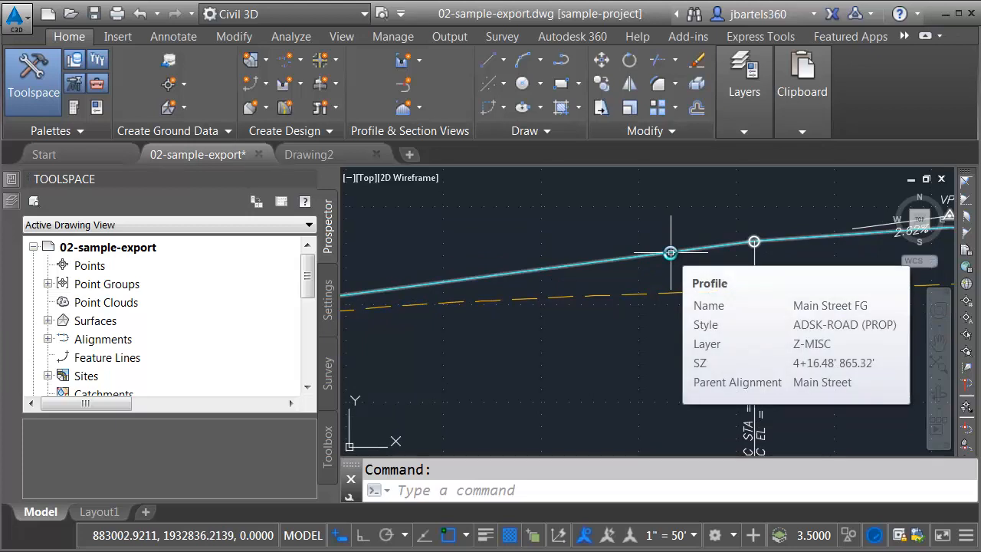
mouse_move(671, 291)
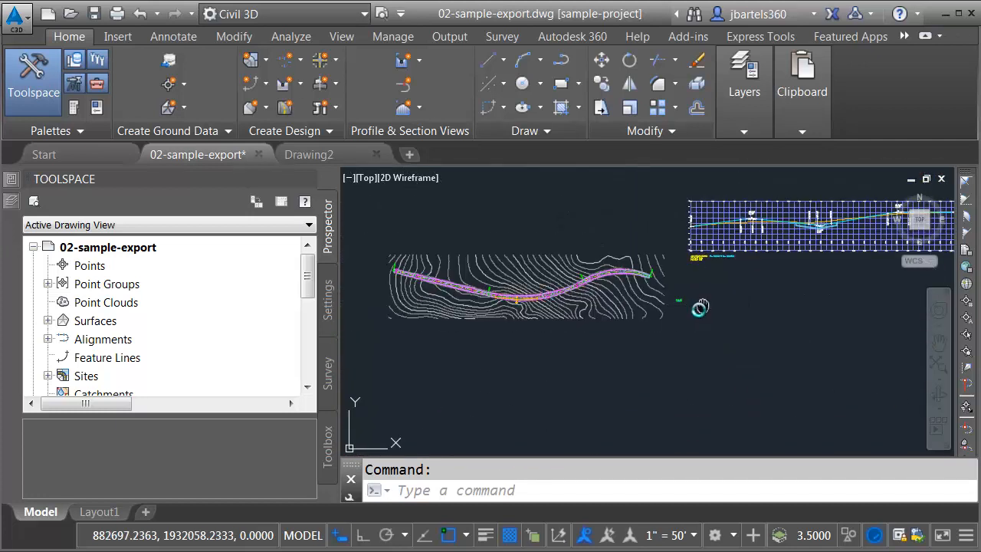
drag(700, 306, 640, 398)
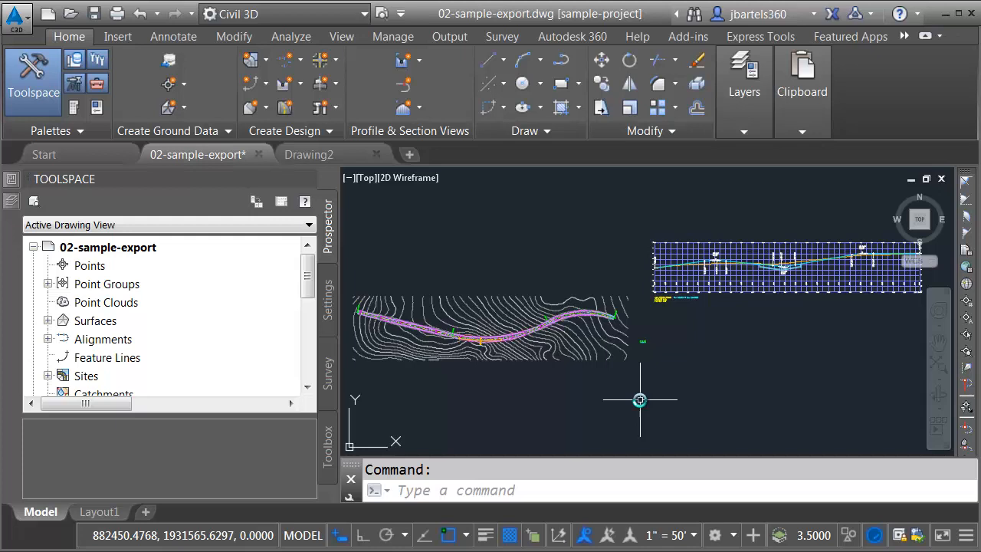
mouse_move(411, 411)
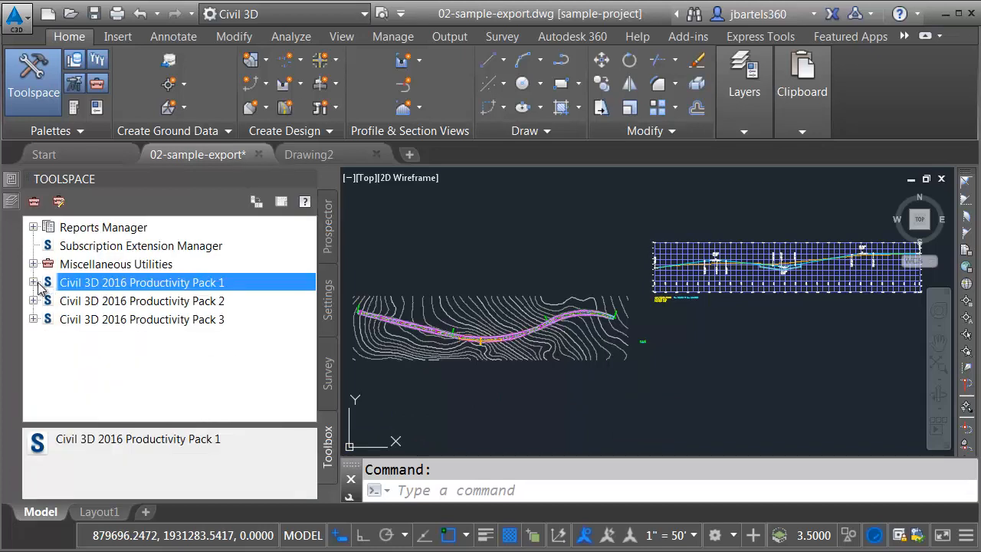
mouse_move(35, 284)
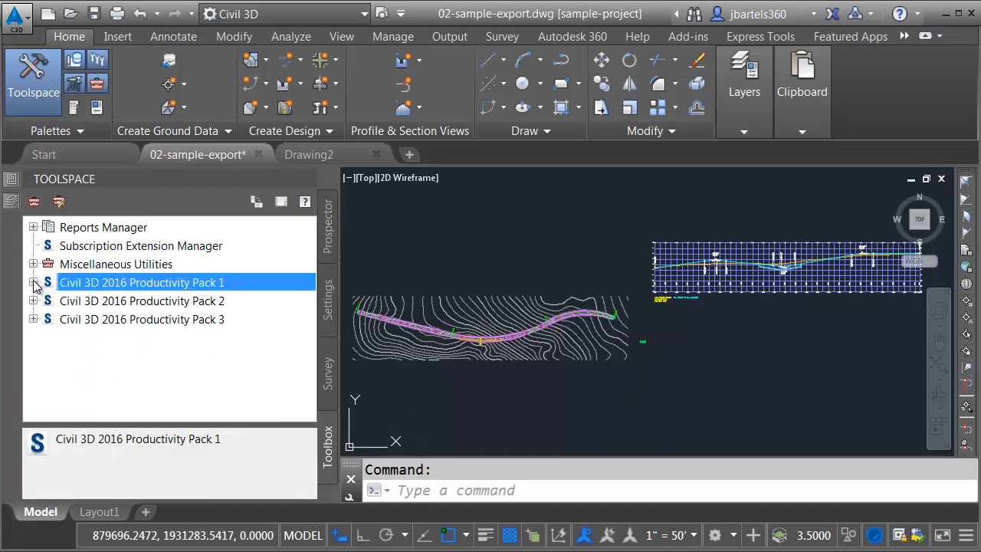
click(34, 282)
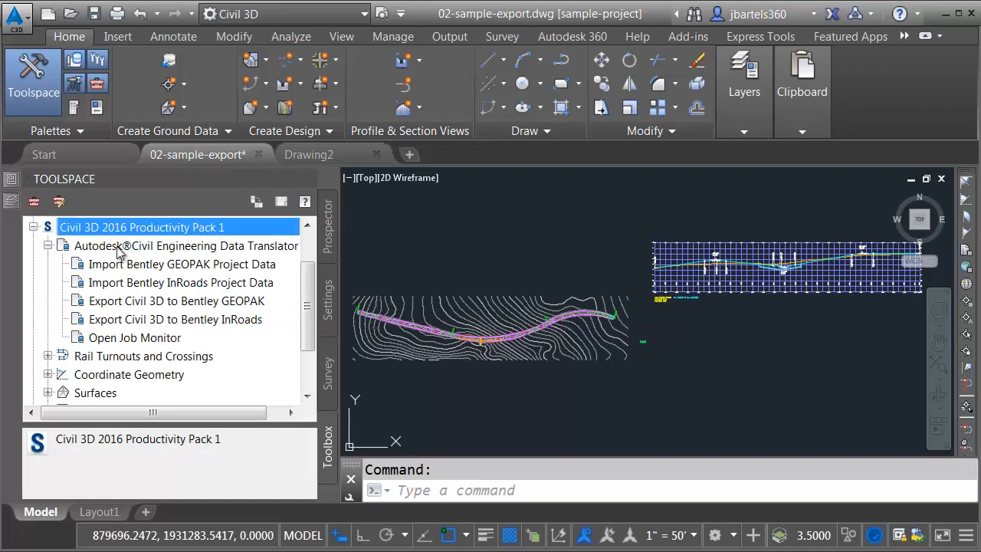
mouse_move(285, 253)
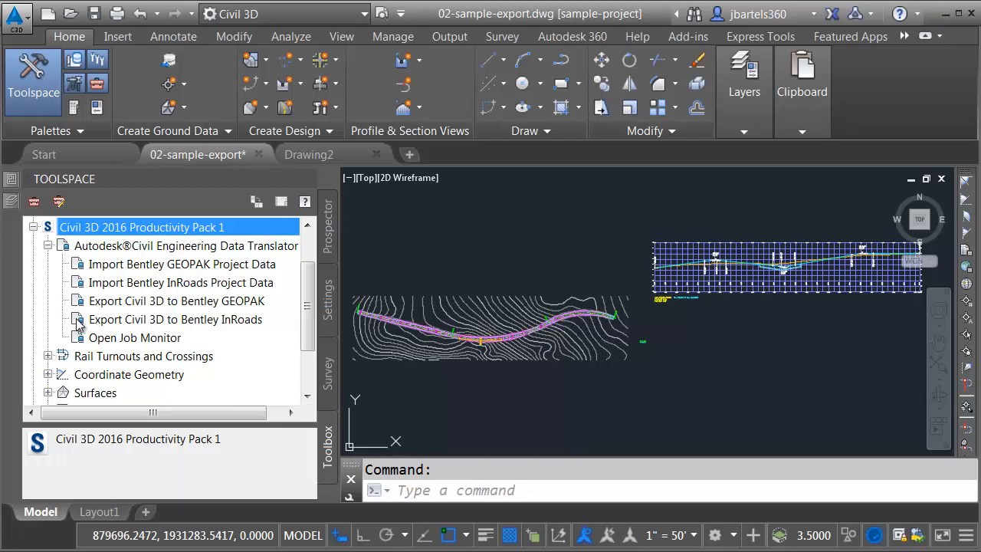
mouse_move(63, 323)
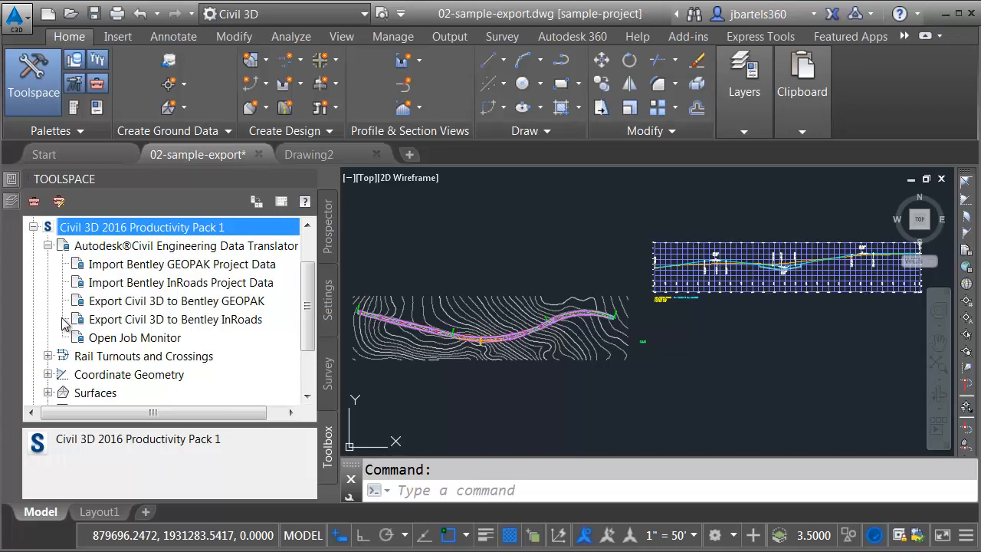
mouse_move(135, 314)
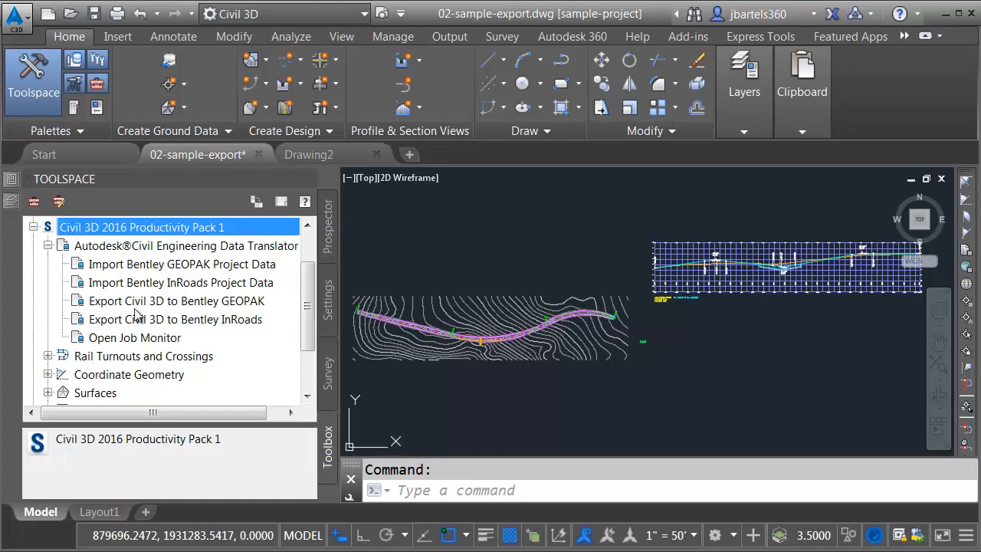
mouse_move(255, 339)
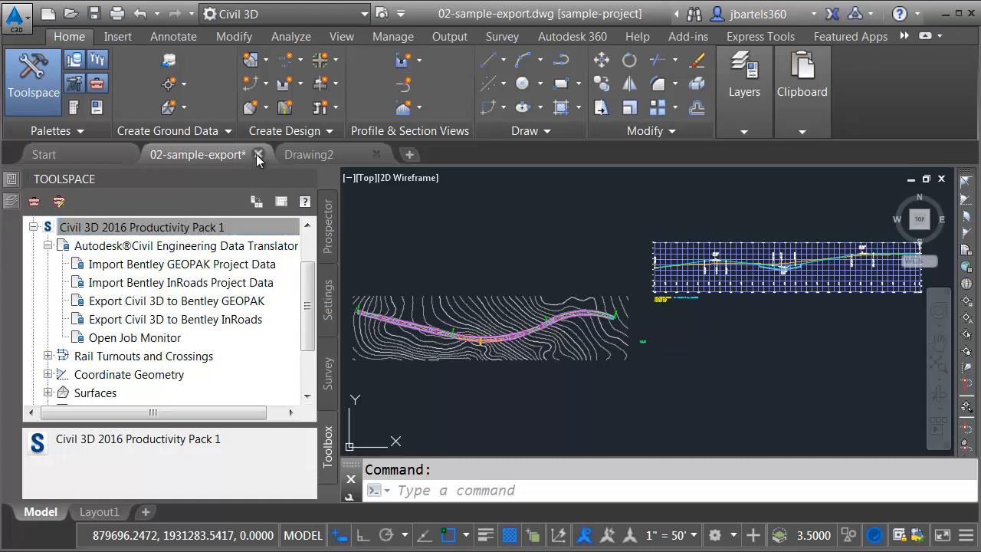
Step: Close the 02-sample-export drawing, discarding unsaved changes
click(257, 154)
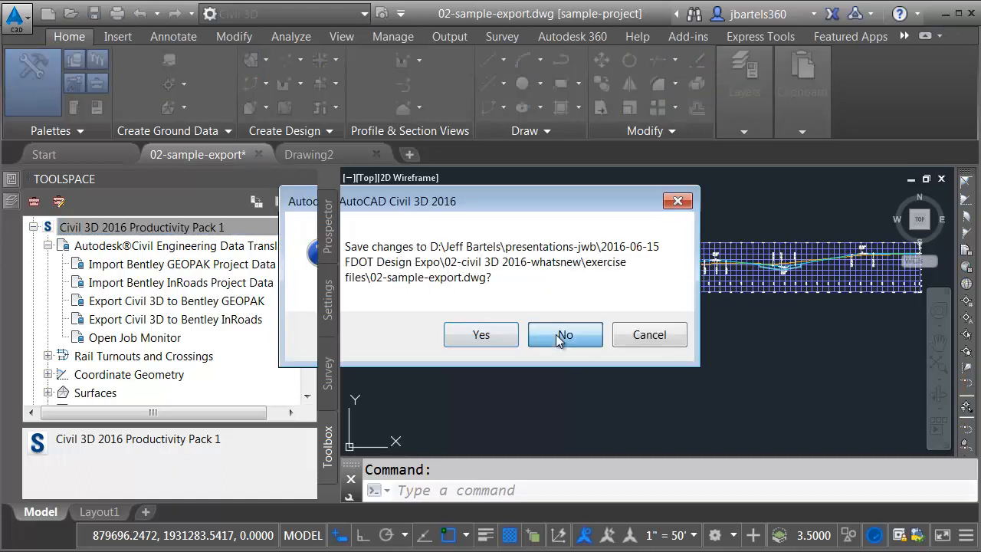
click(564, 334)
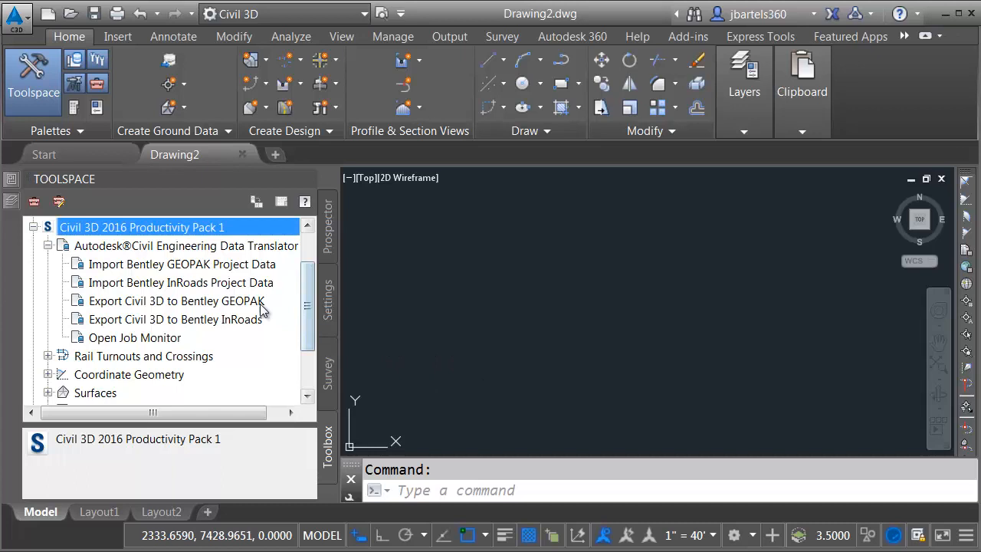
mouse_move(202, 307)
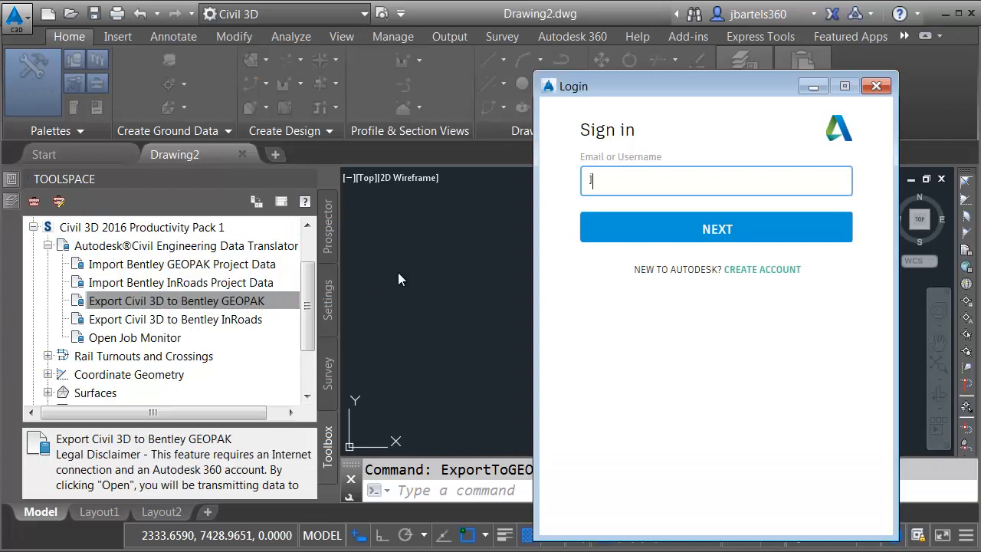
Step: Sign in to the Autodesk account as bartels360
text(bartels360)
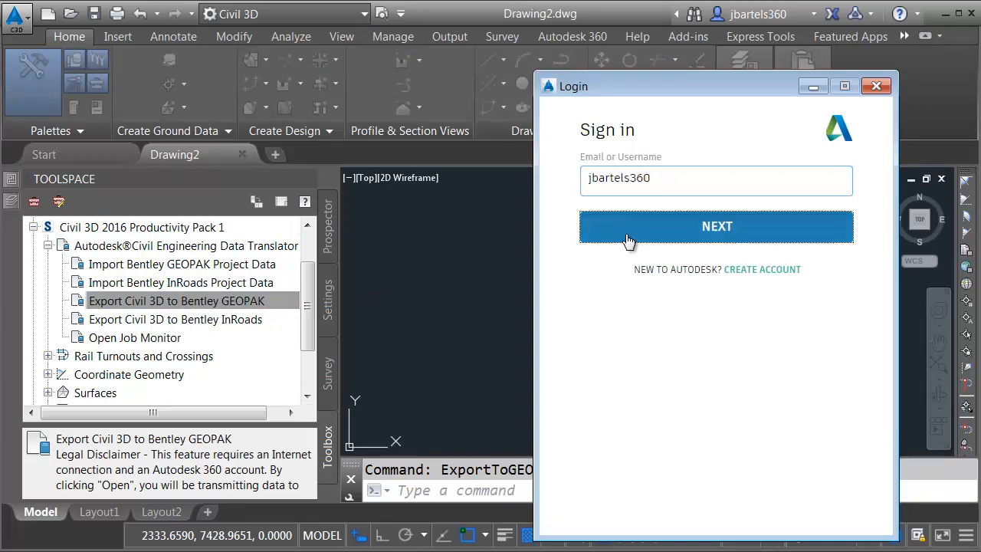
click(716, 225)
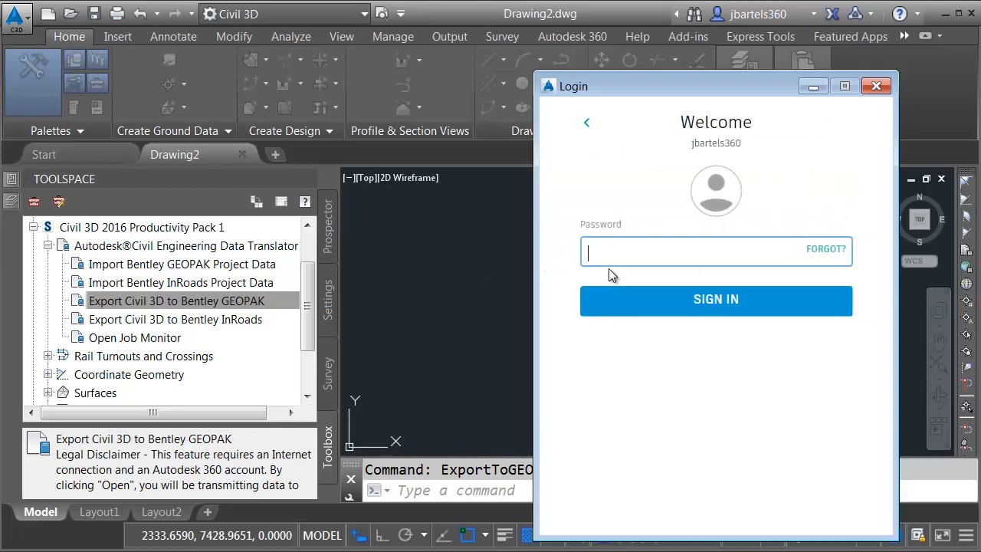
text(••••••••••)
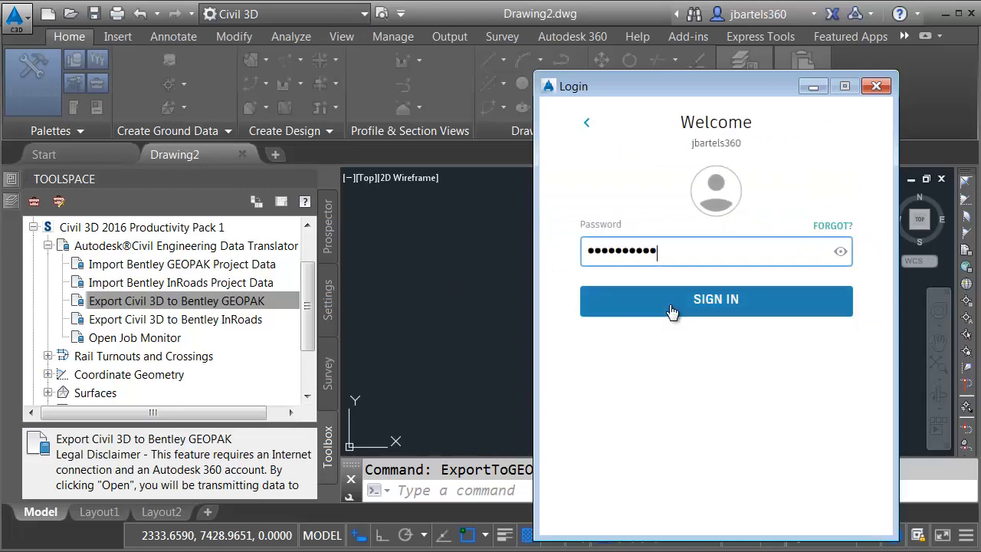
click(715, 299)
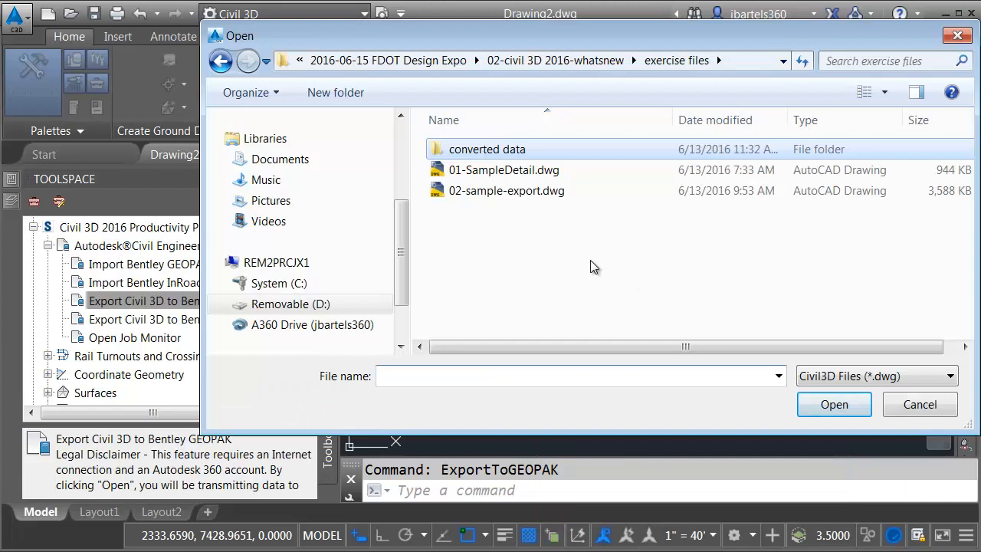
Step: Choose 02-sample-export.dwg and submit it for export to Bentley GEOPAK
click(506, 190)
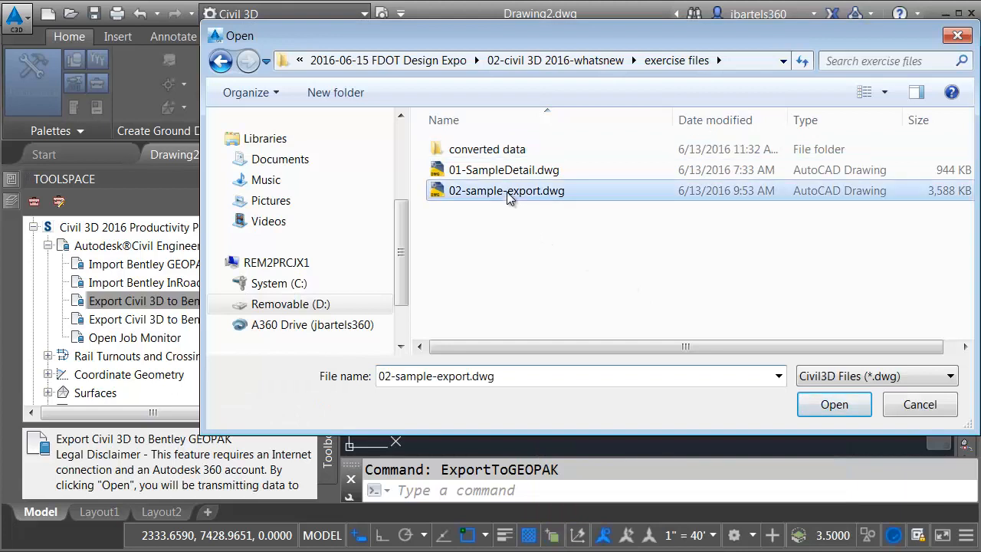
mouse_move(520, 247)
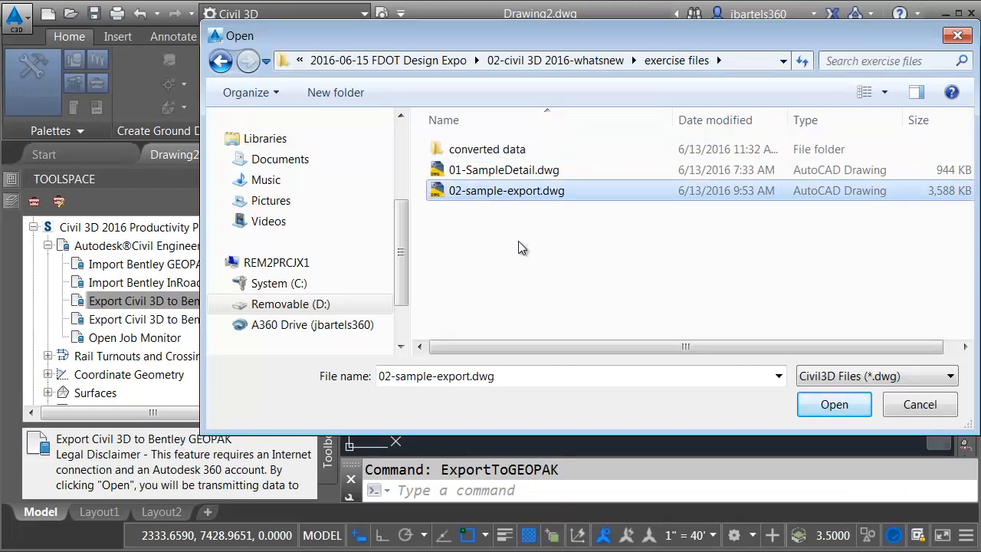
mouse_move(668, 311)
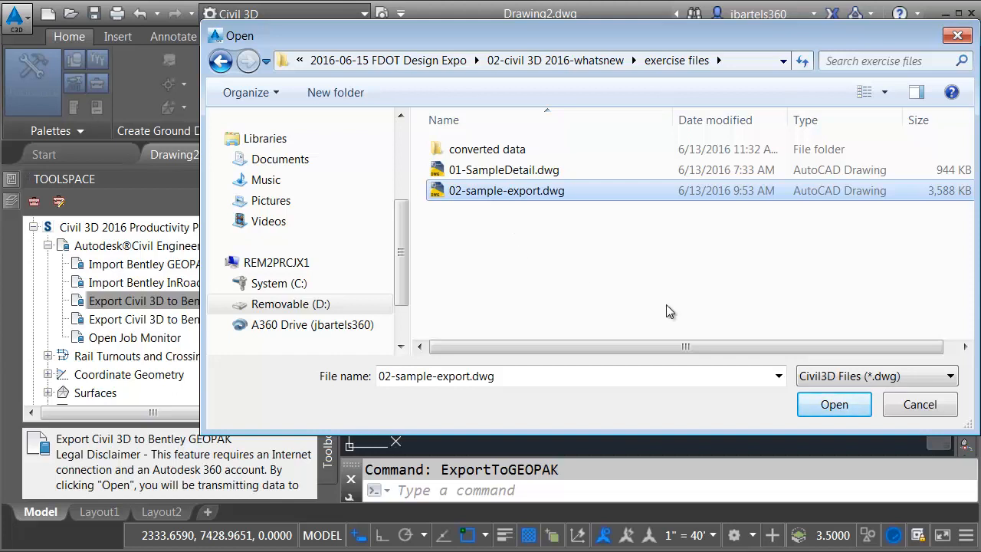
click(833, 405)
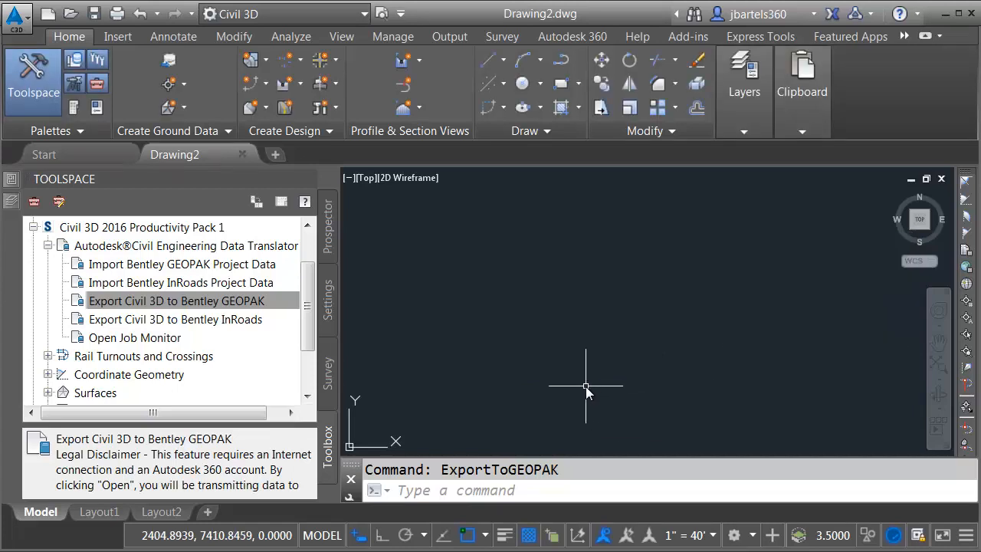
Step: Bring up the Job Monitor to watch the GEOPAK export job complete
click(174, 300)
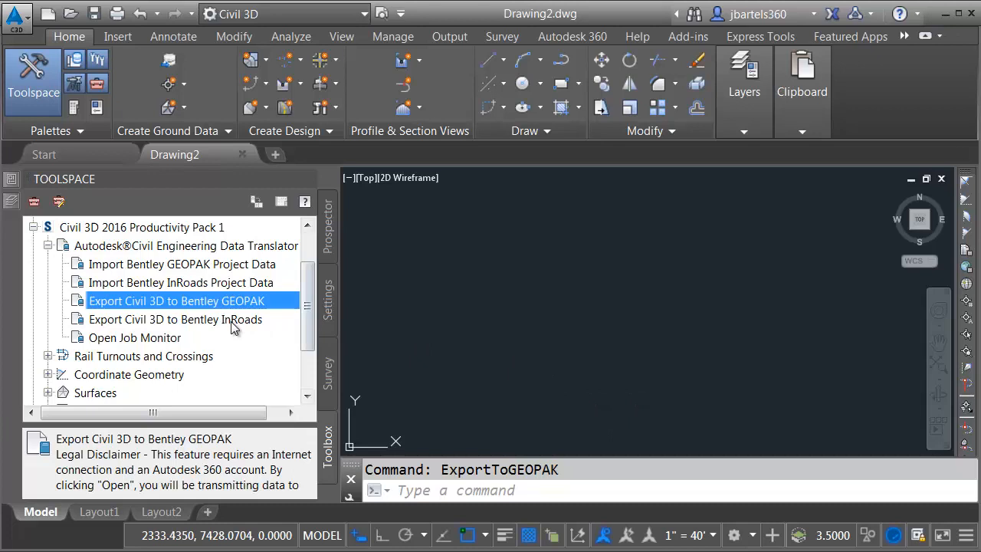
mouse_move(152, 340)
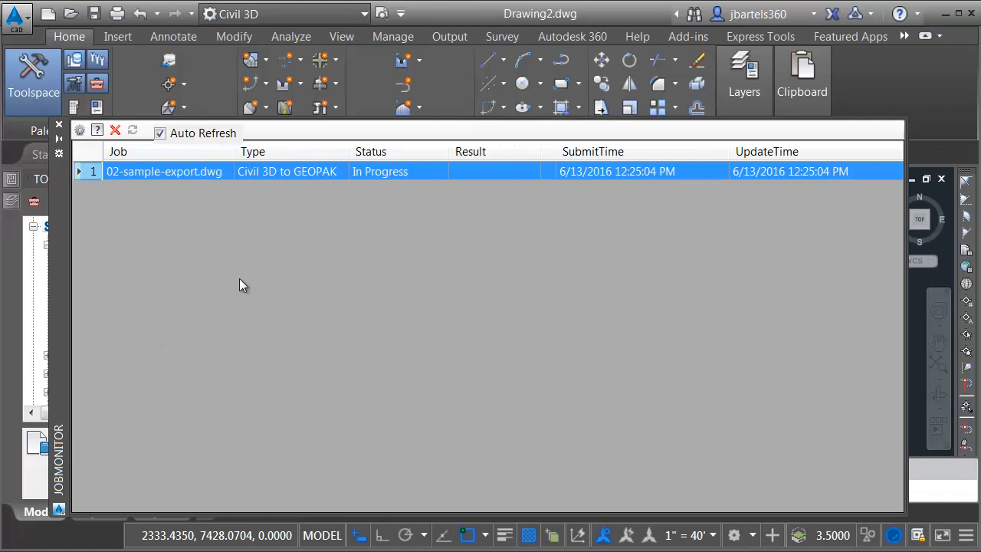
mouse_move(386, 196)
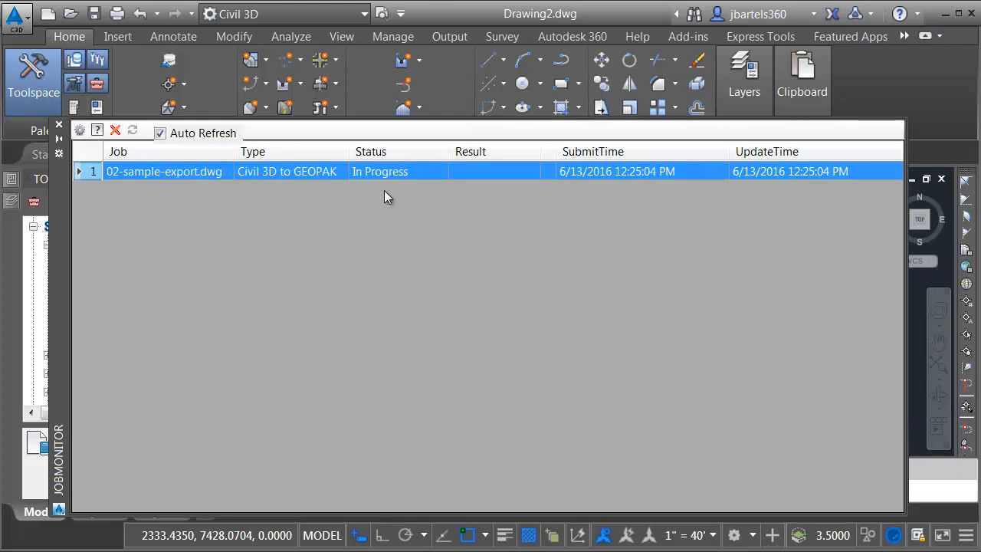
mouse_move(587, 193)
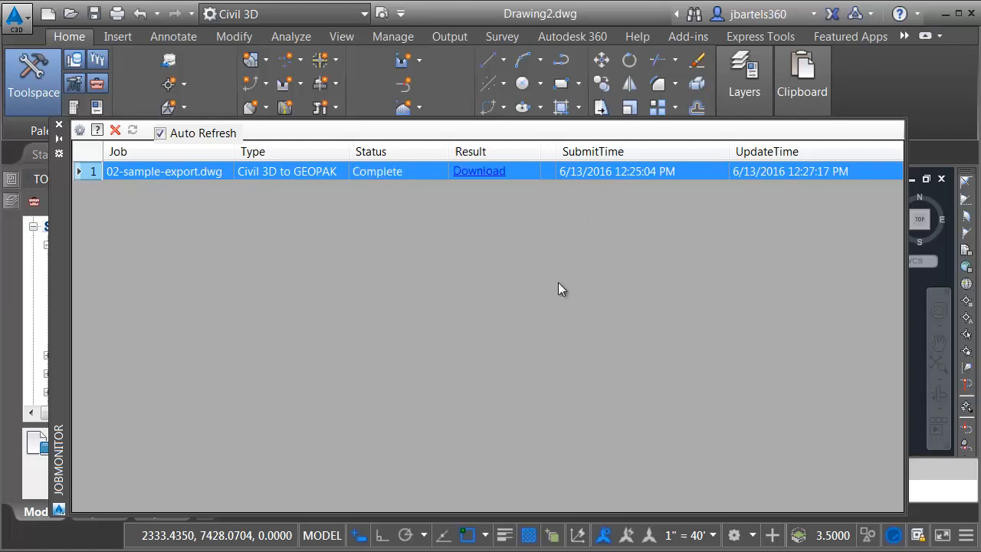
mouse_move(478, 197)
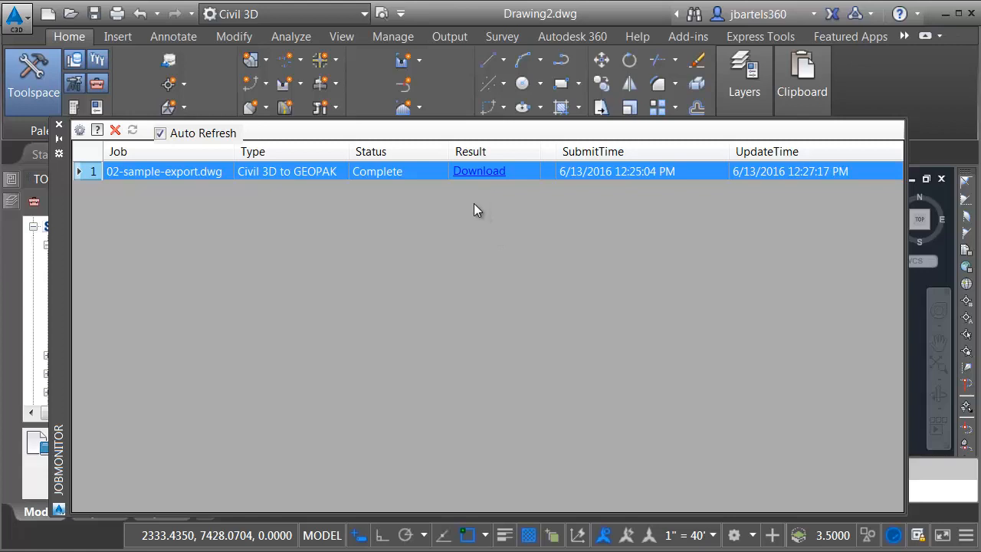
mouse_move(472, 177)
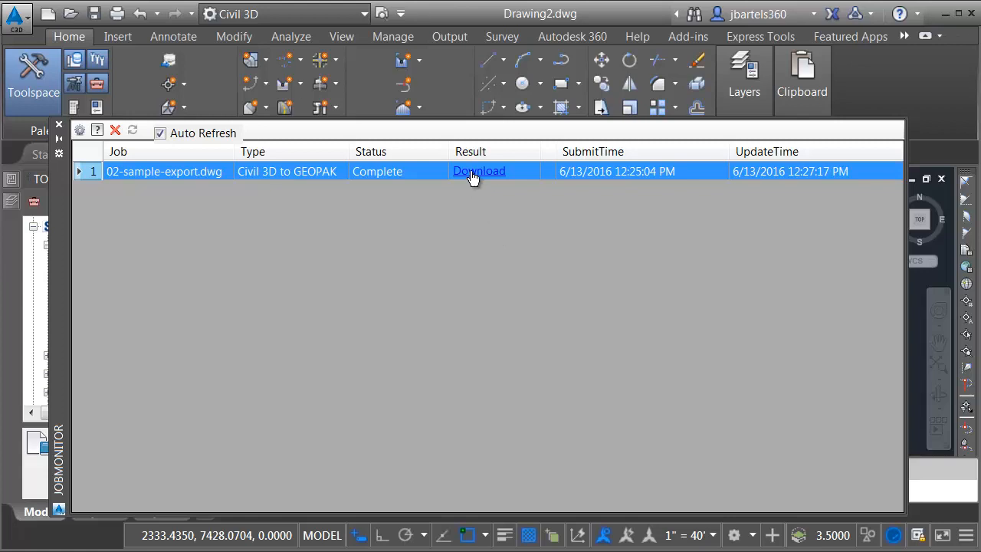
Step: Re-download the completed export results into the converted data > GEOPAK folder
click(479, 171)
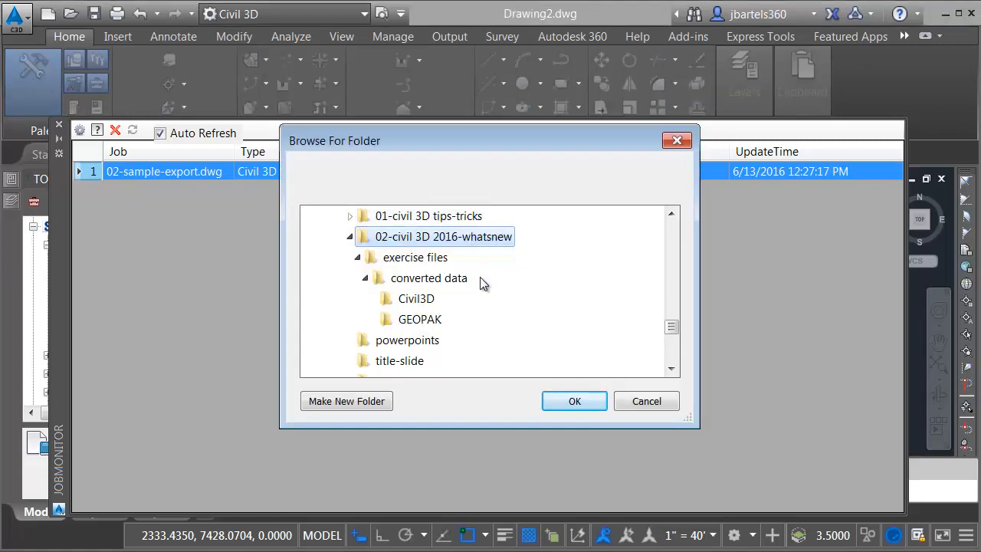
mouse_move(433, 286)
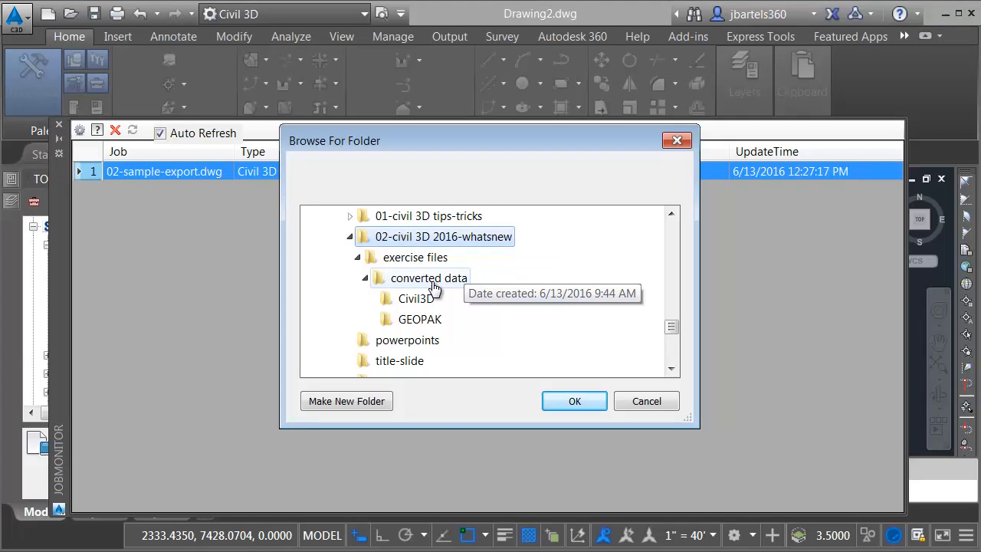
click(417, 318)
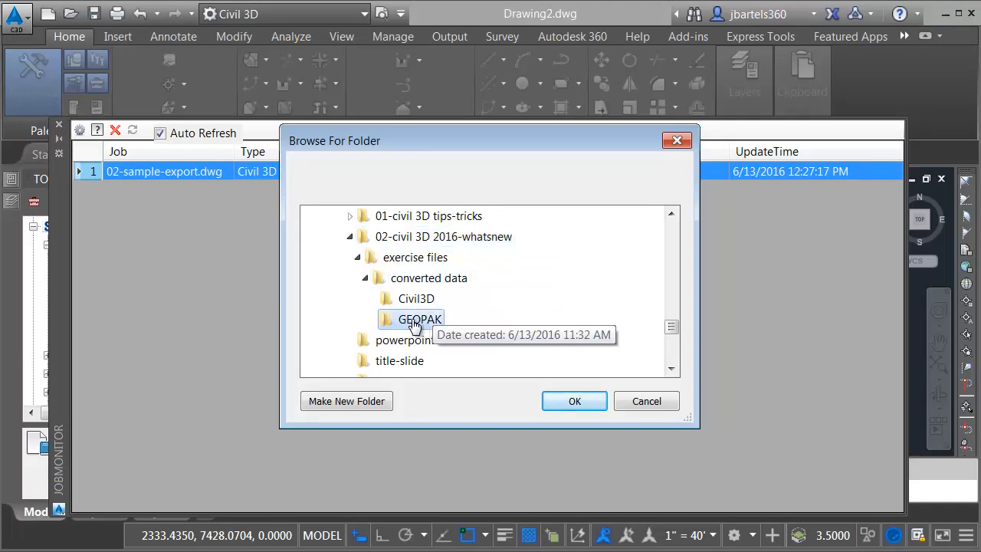
mouse_move(573, 401)
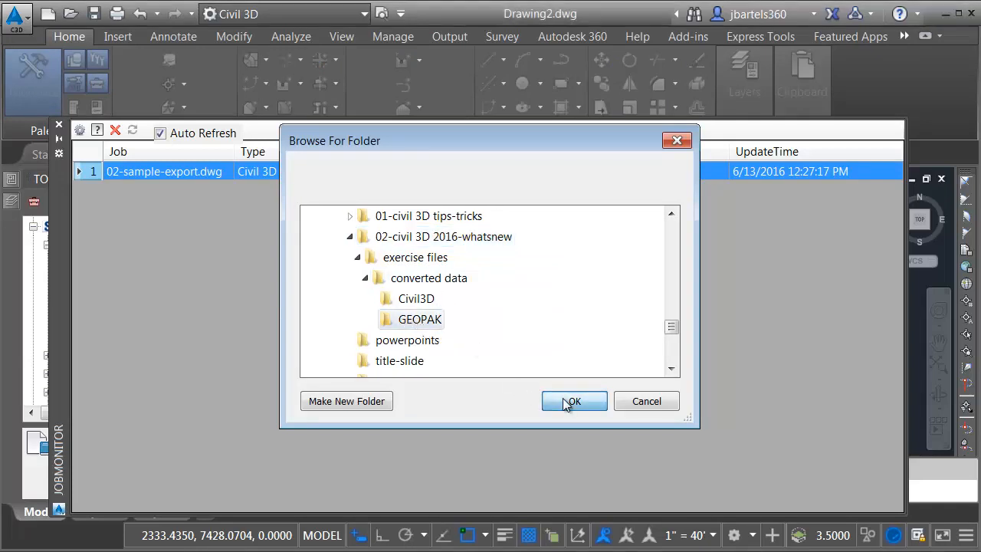
click(573, 402)
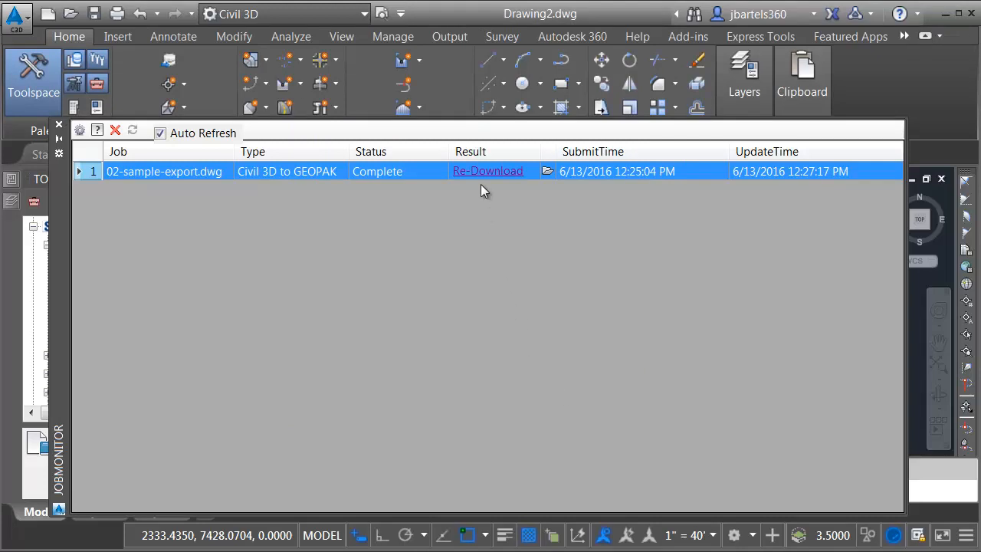
mouse_move(476, 187)
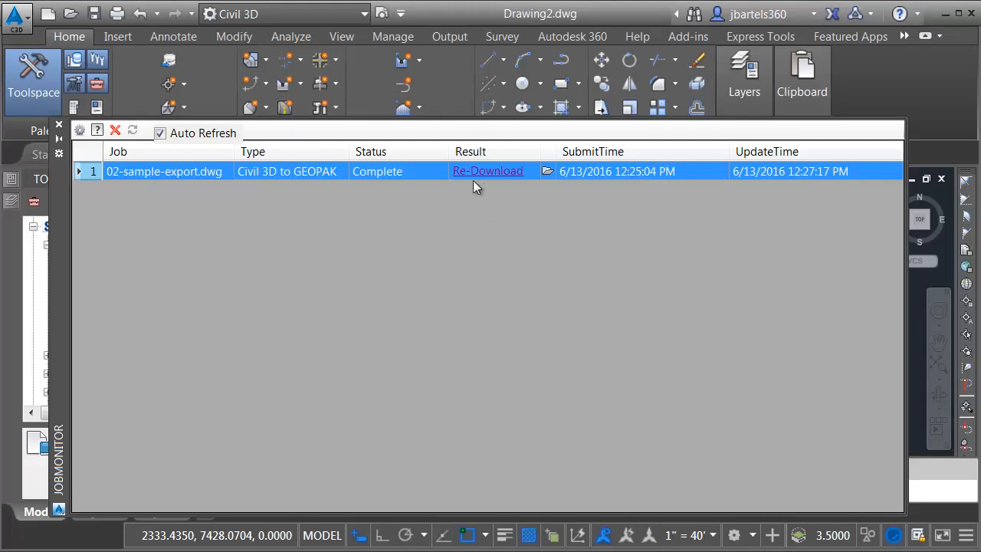
mouse_move(451, 251)
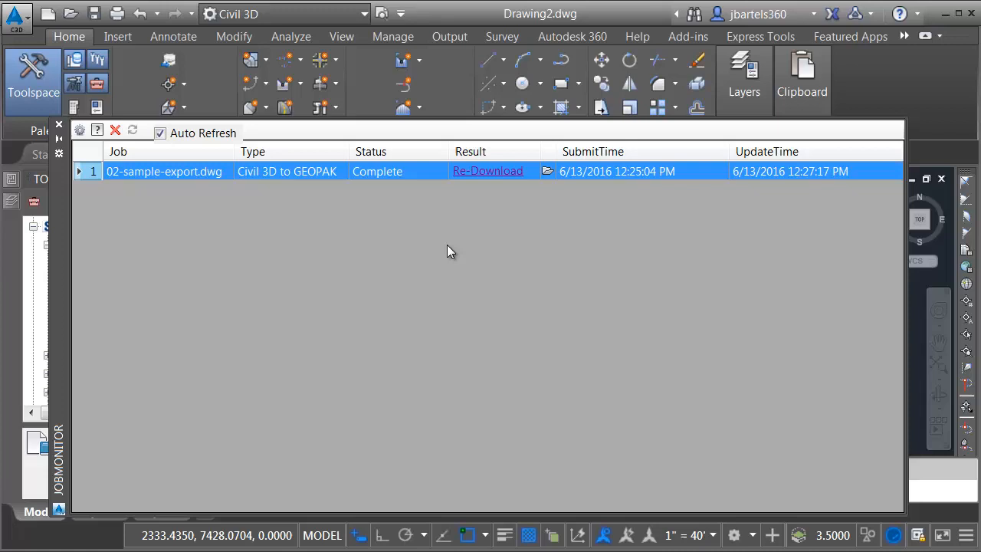
mouse_move(432, 190)
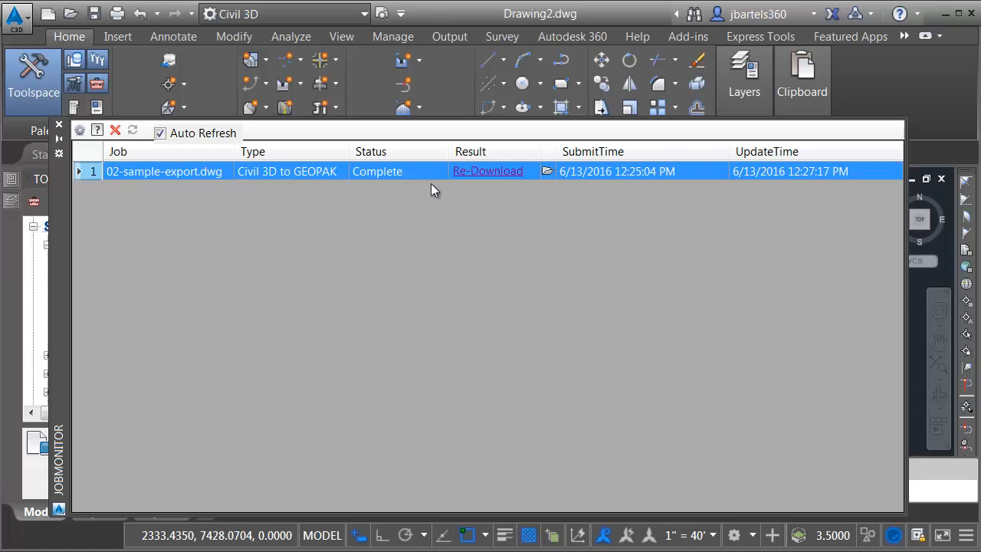
mouse_move(478, 198)
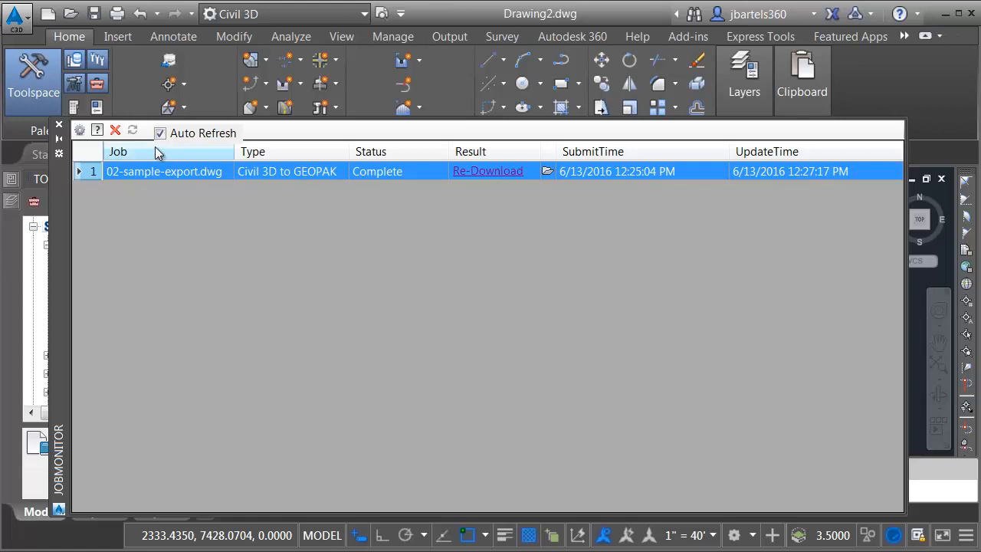
mouse_move(295, 207)
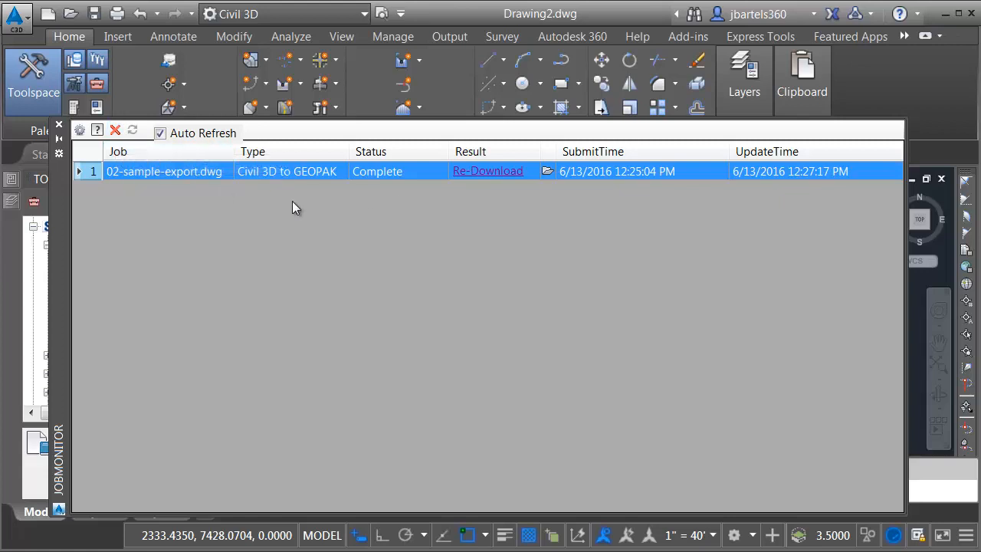
mouse_move(547, 175)
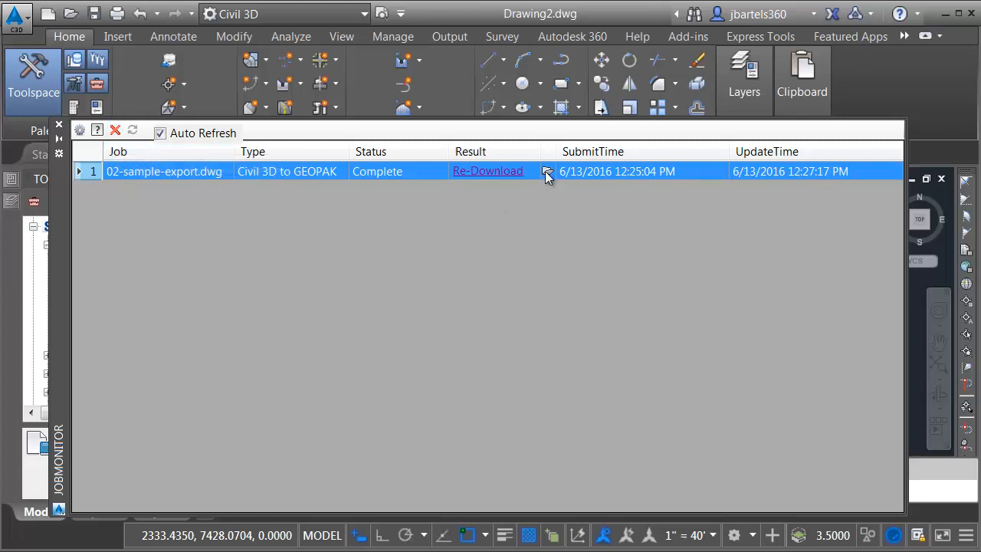
mouse_move(546, 172)
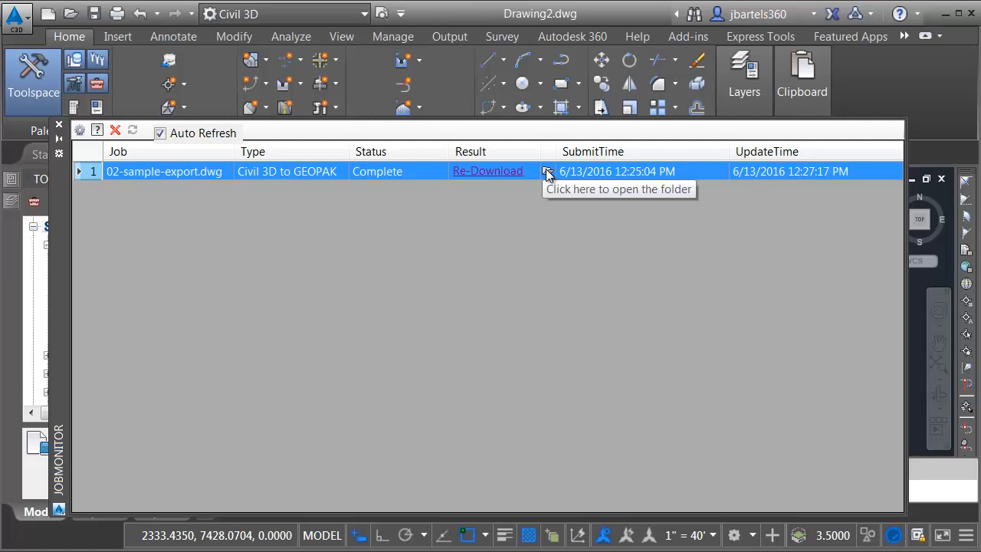
Step: Show the job results folder in Explorer and select the 02-sample-export-dwg.xlsx report
click(546, 172)
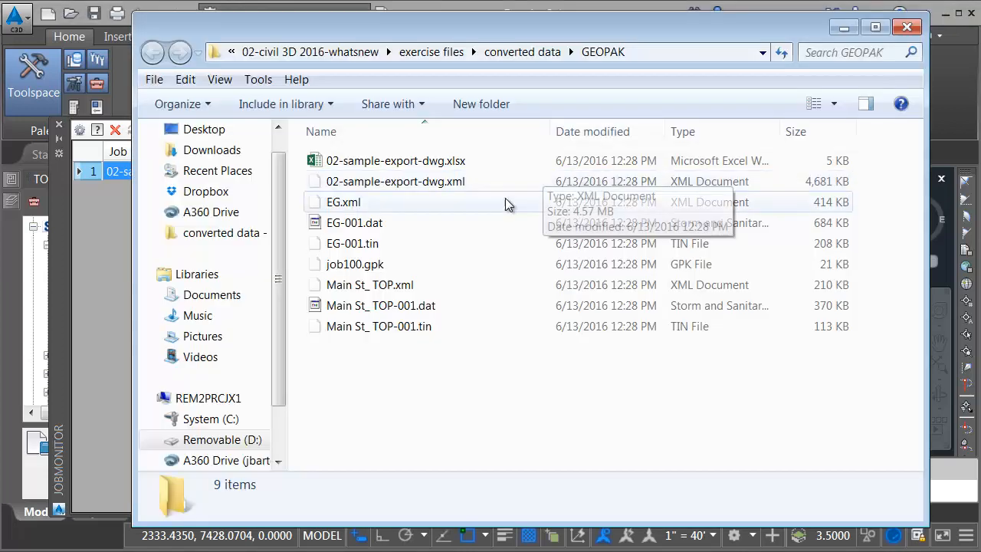
mouse_move(357, 248)
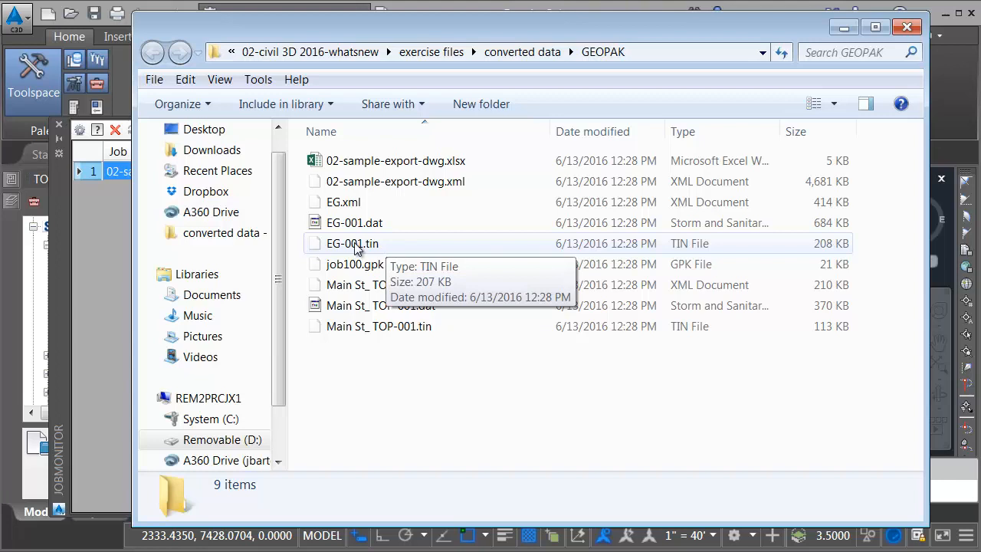
mouse_move(430, 334)
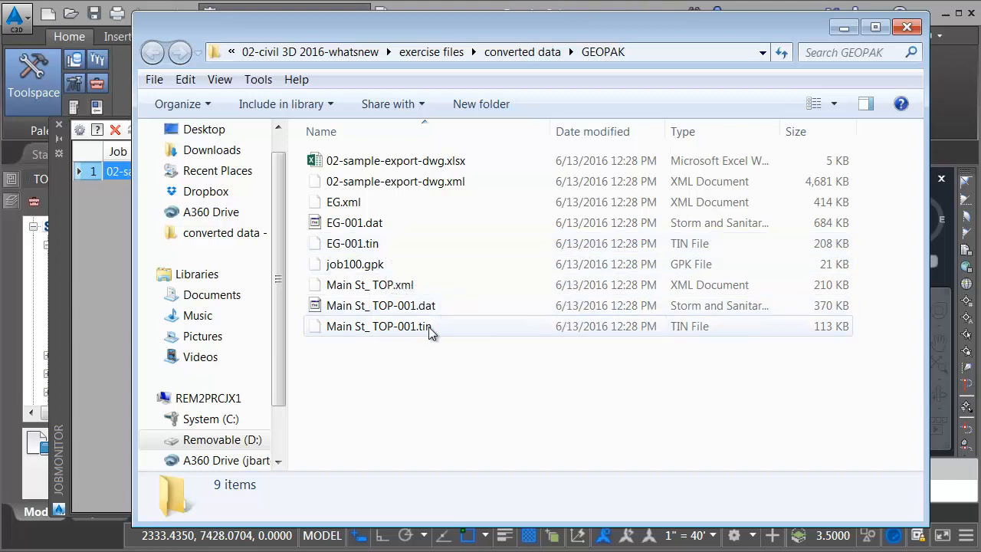
mouse_move(375, 331)
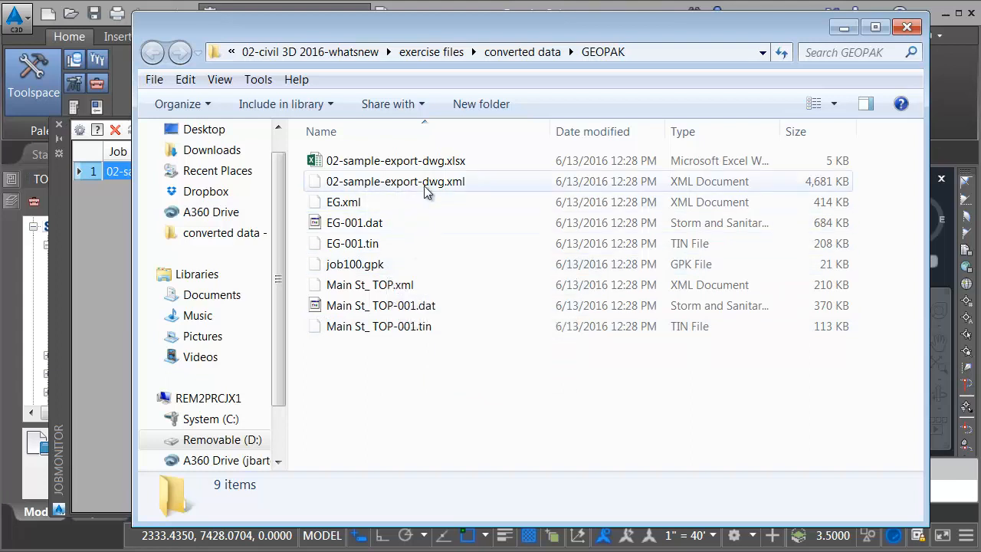
mouse_move(407, 161)
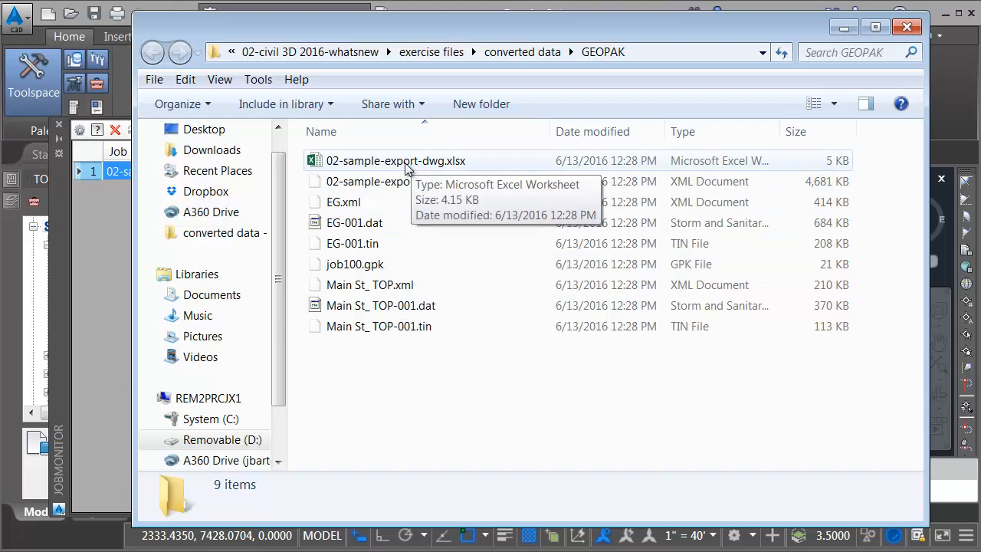
mouse_move(392, 167)
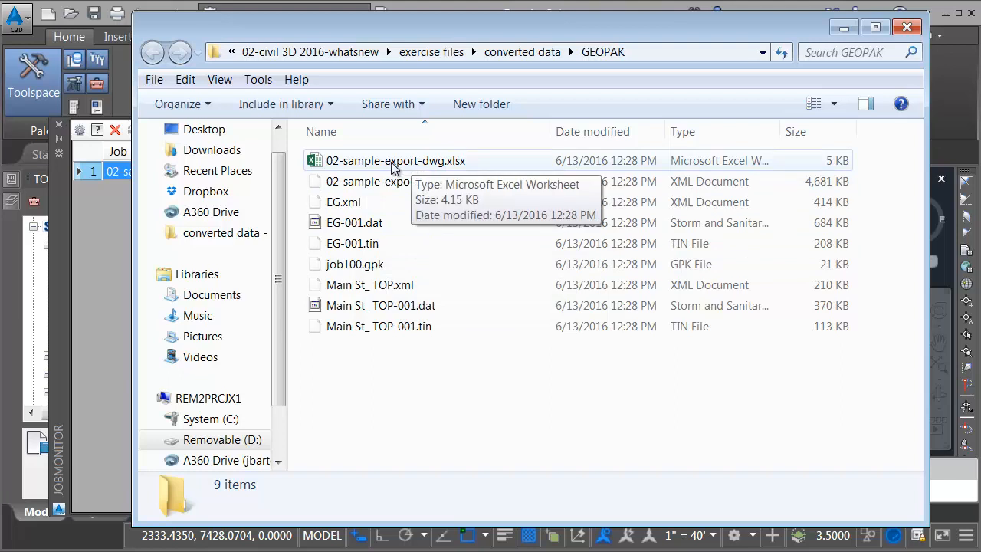
click(395, 161)
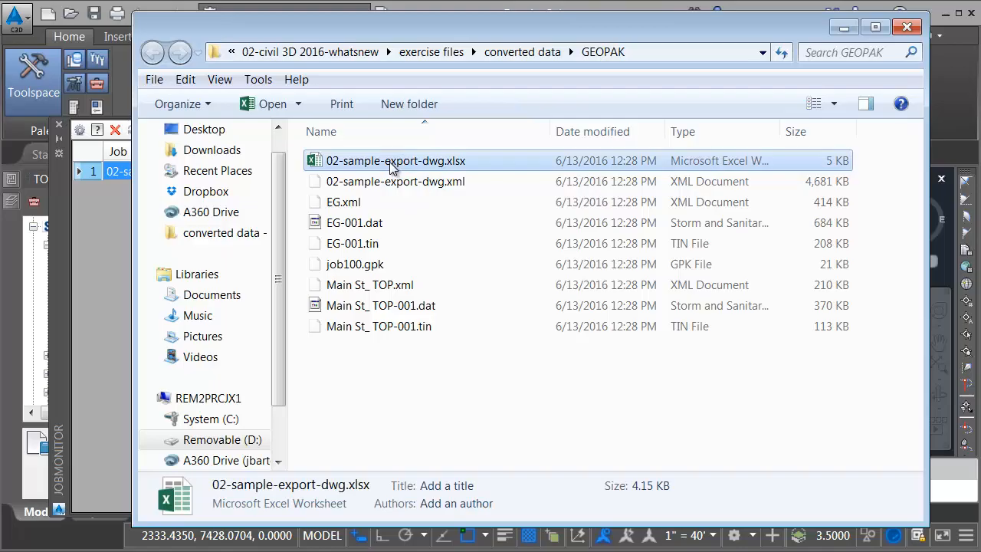
Step: Review the Translation Report in Excel comparing GEOPAK and Civil 3D data
double_click(396, 161)
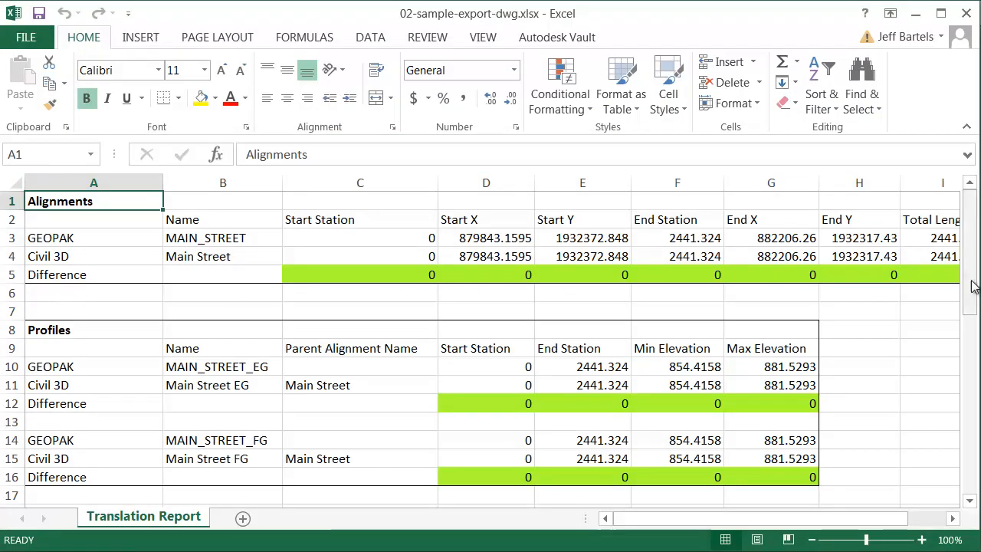
scroll(down, 3)
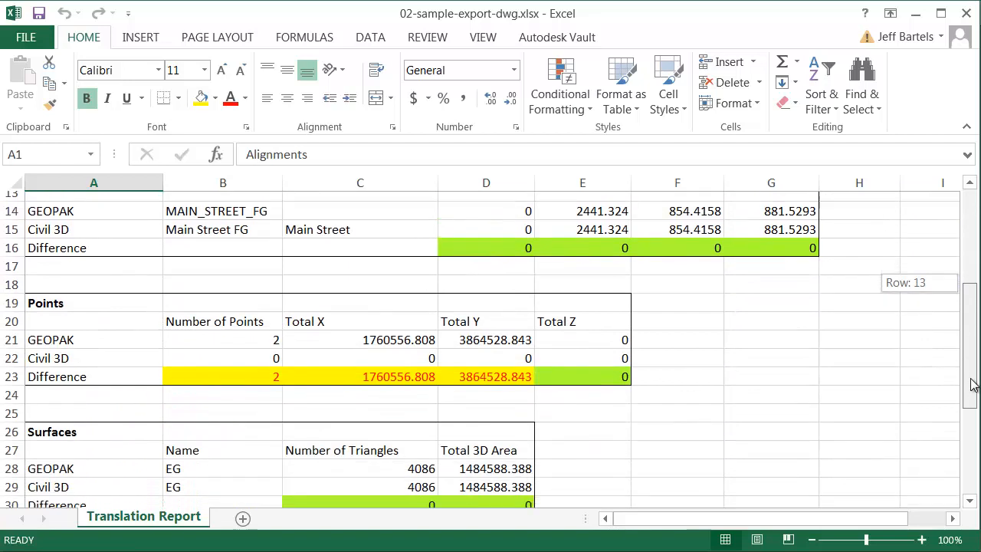
scroll(down, 3)
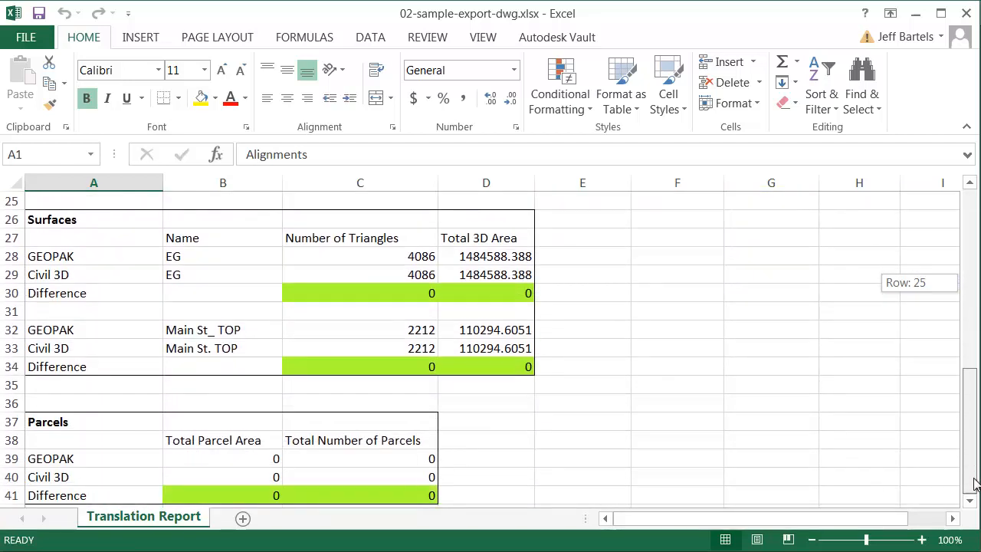
scroll(up, 3)
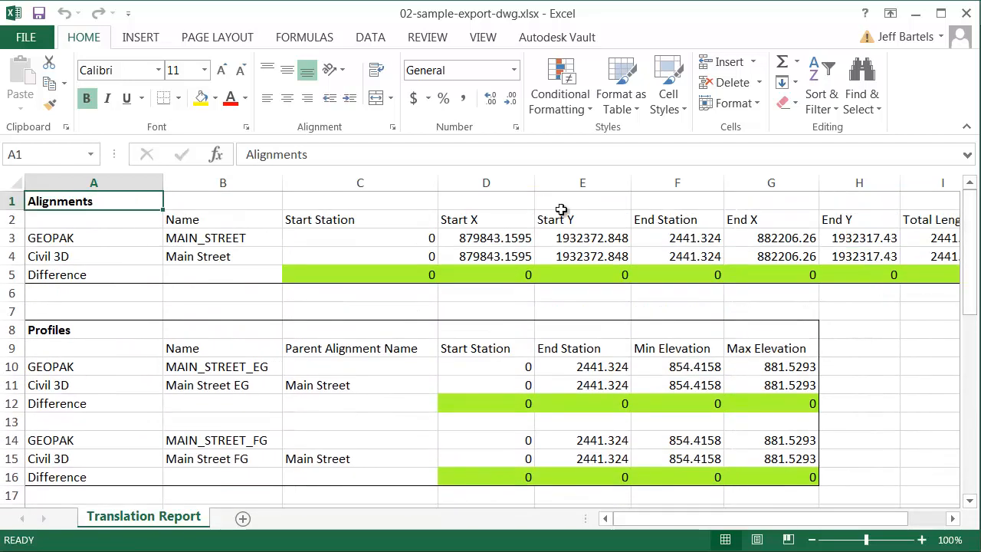
mouse_move(254, 236)
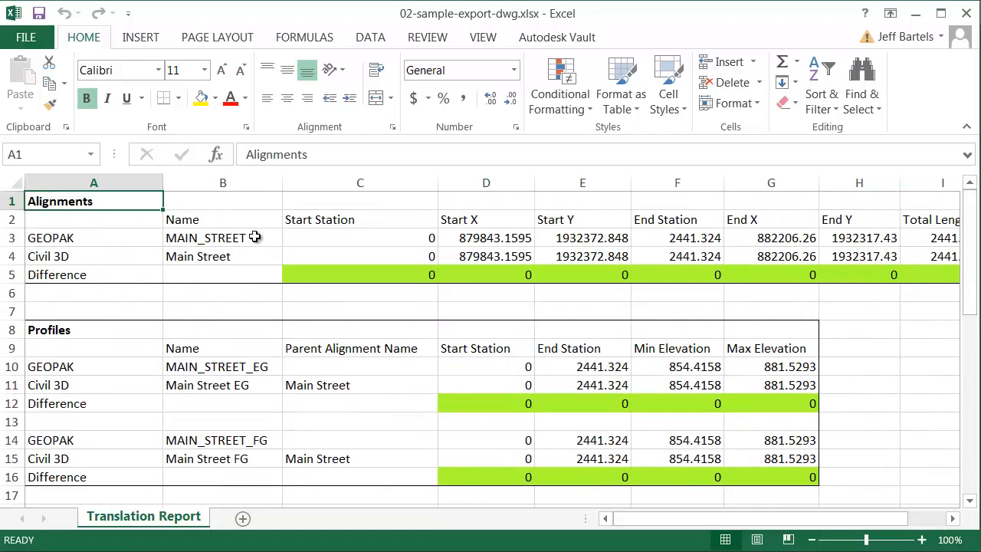
mouse_move(826, 251)
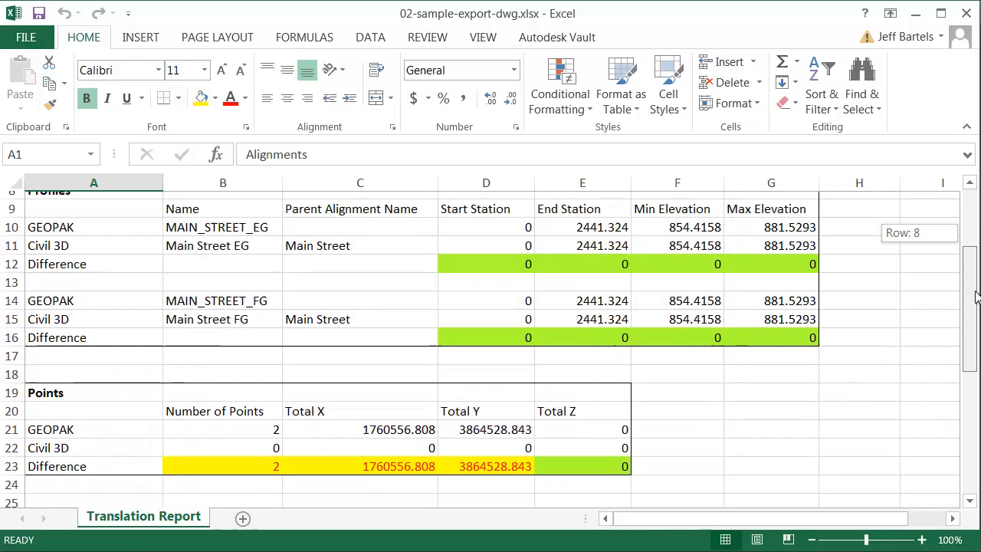
scroll(down, 3)
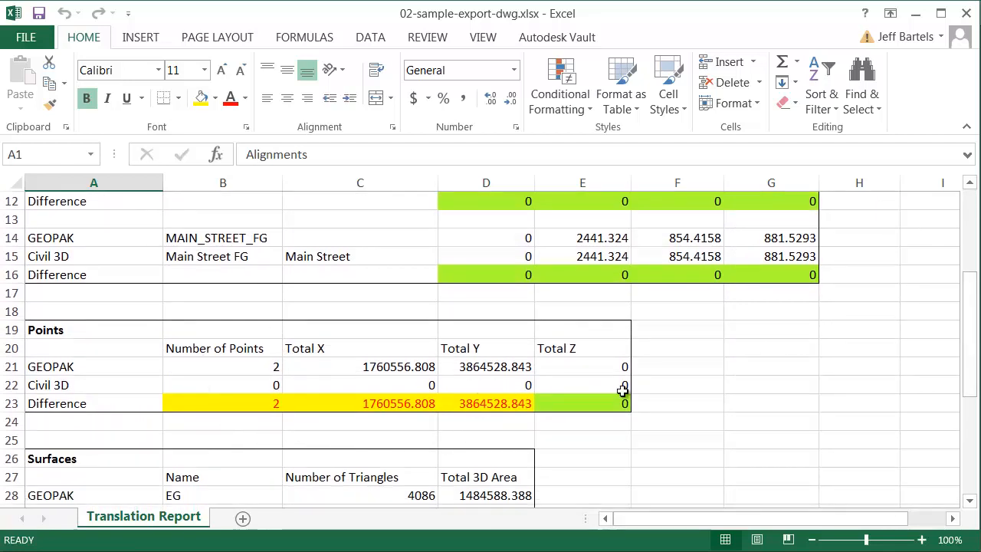
mouse_move(729, 377)
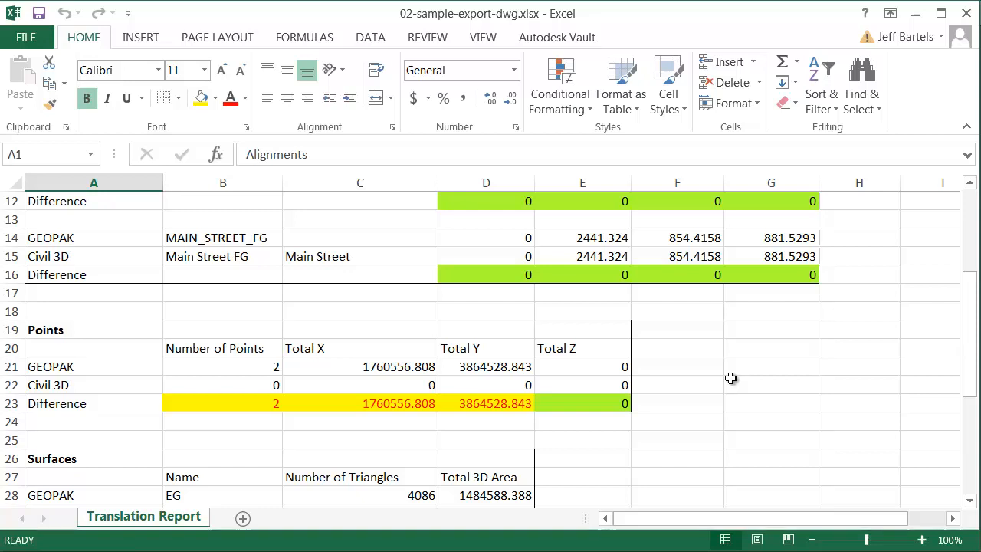
mouse_move(727, 383)
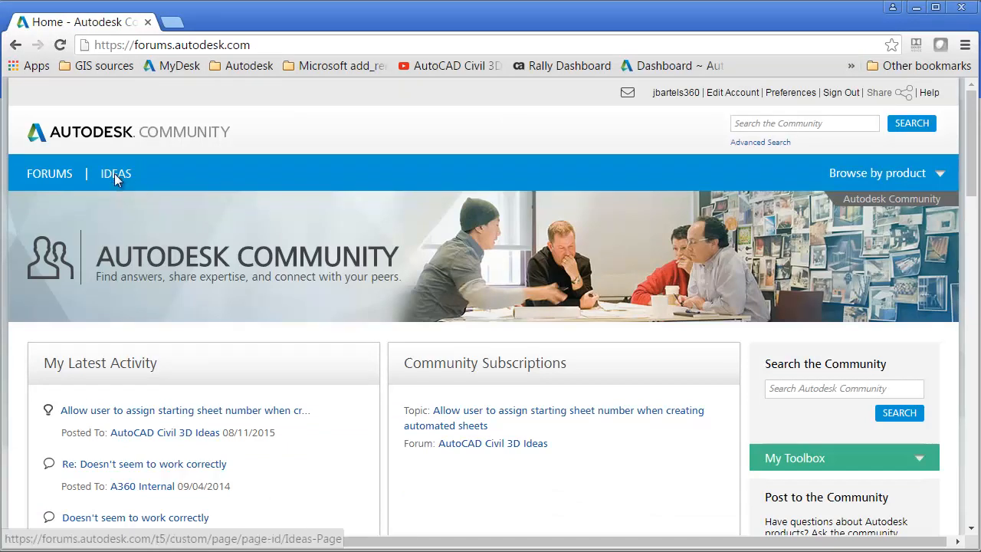
Step: Browse the AutoCAD Civil 3D Ideas board on Autodesk Community
click(115, 173)
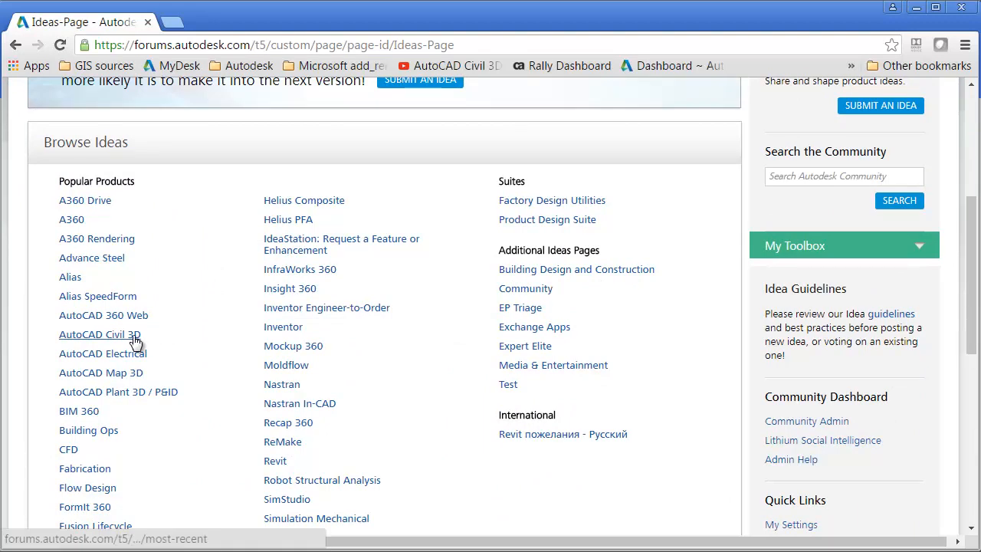
click(98, 334)
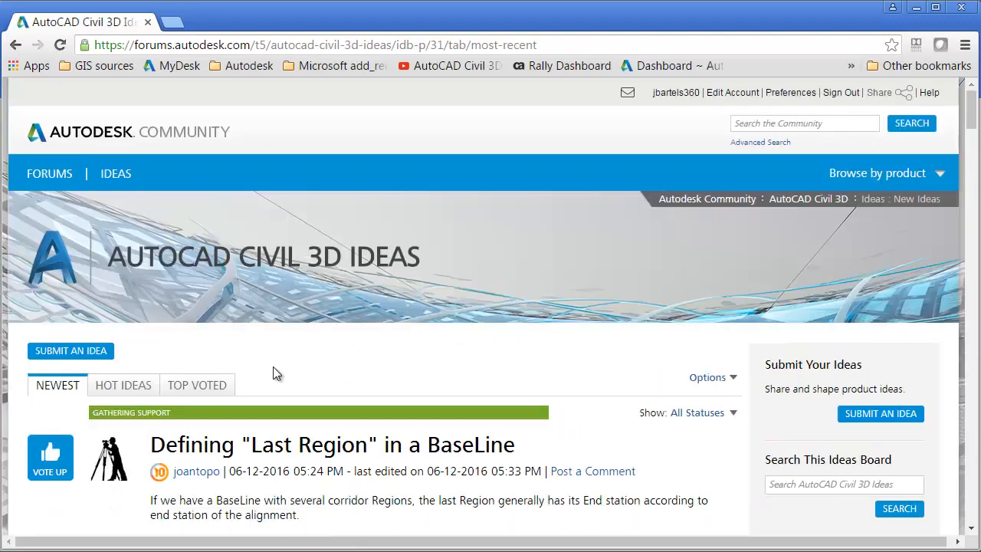
scroll(down, 3)
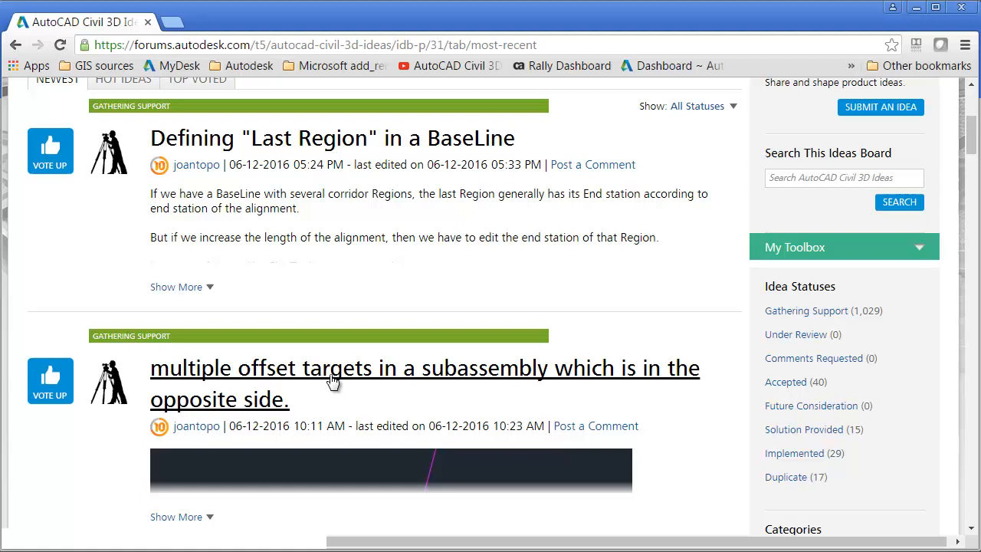
scroll(down, 3)
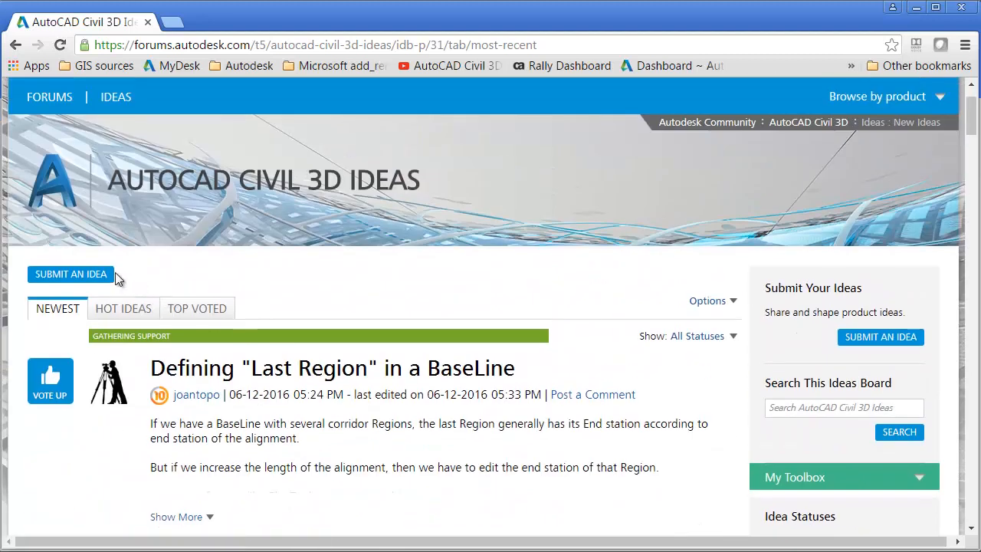
mouse_move(129, 279)
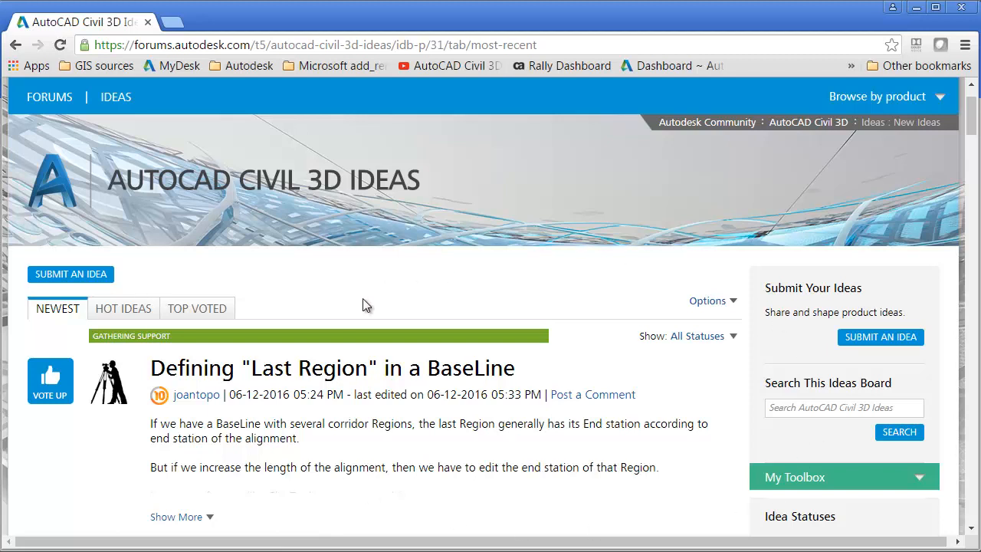
mouse_move(355, 310)
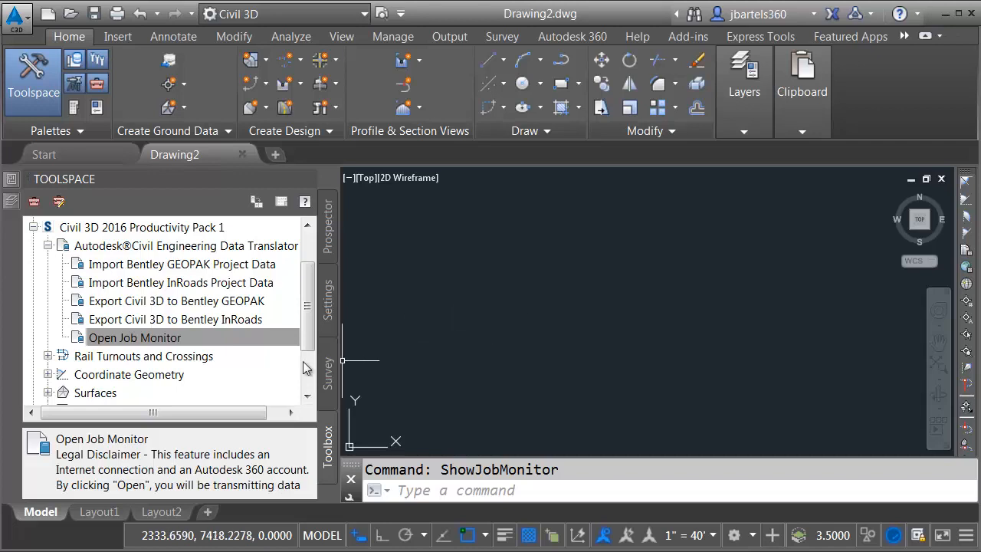
Step: Start Import Bentley GEOPAK Project Data from the Data Translator toolbox
click(134, 338)
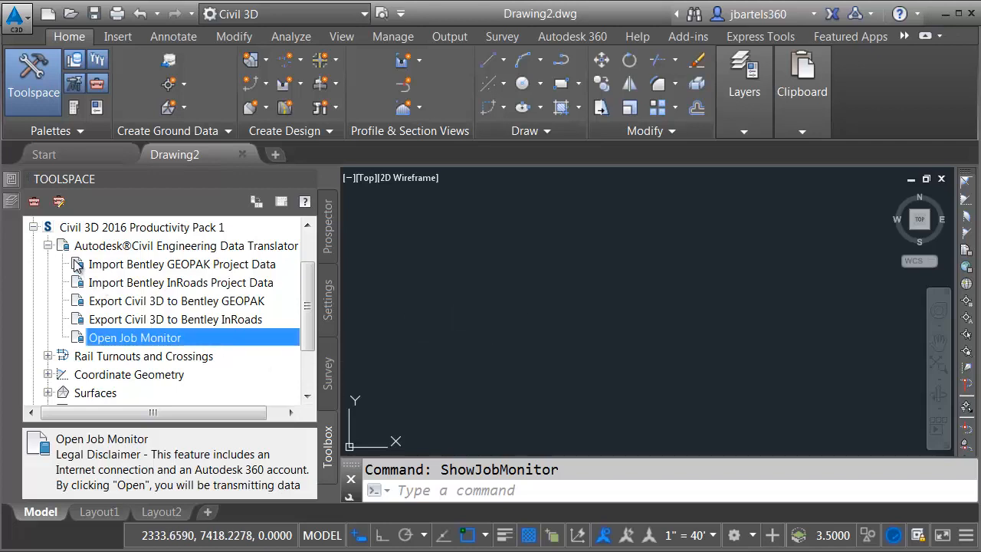
mouse_move(79, 287)
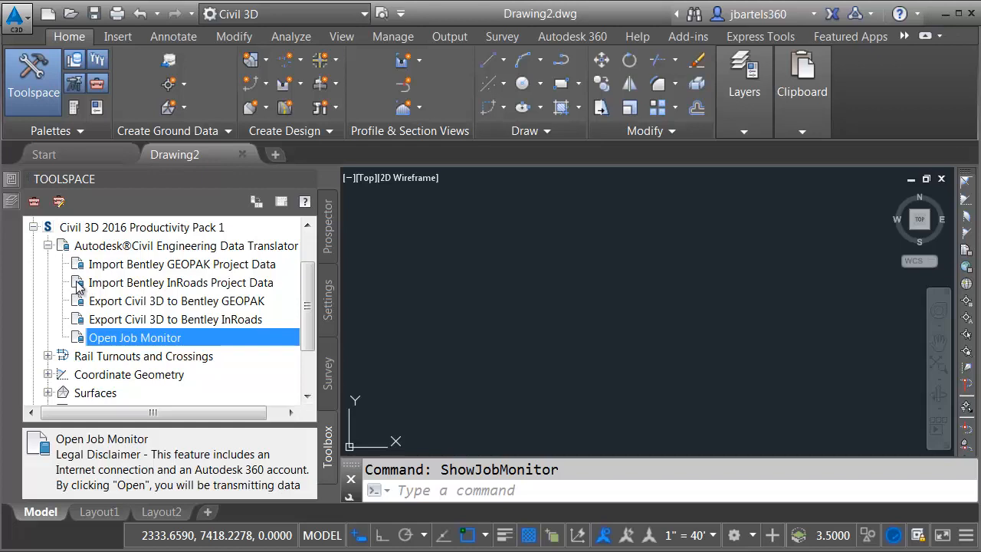
mouse_move(178, 270)
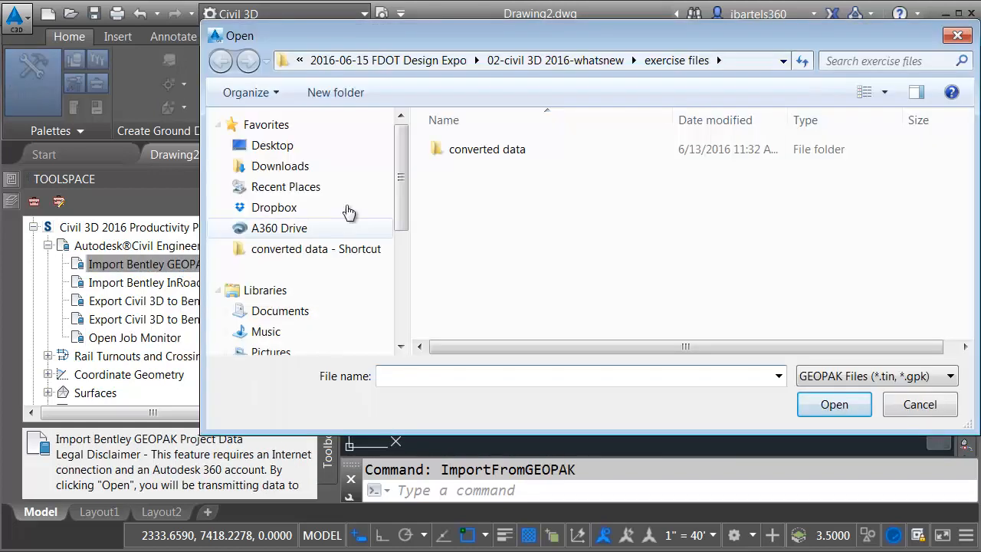
Step: Submit job100.gpk from the GEOPAK folder for import with Imperial units and track it in Job Monitor
double_click(487, 148)
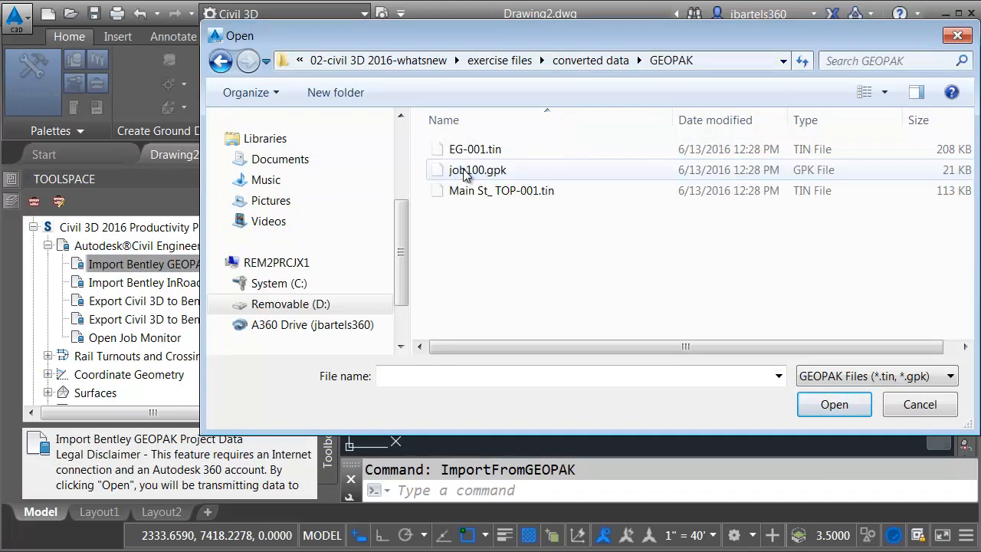
mouse_move(466, 175)
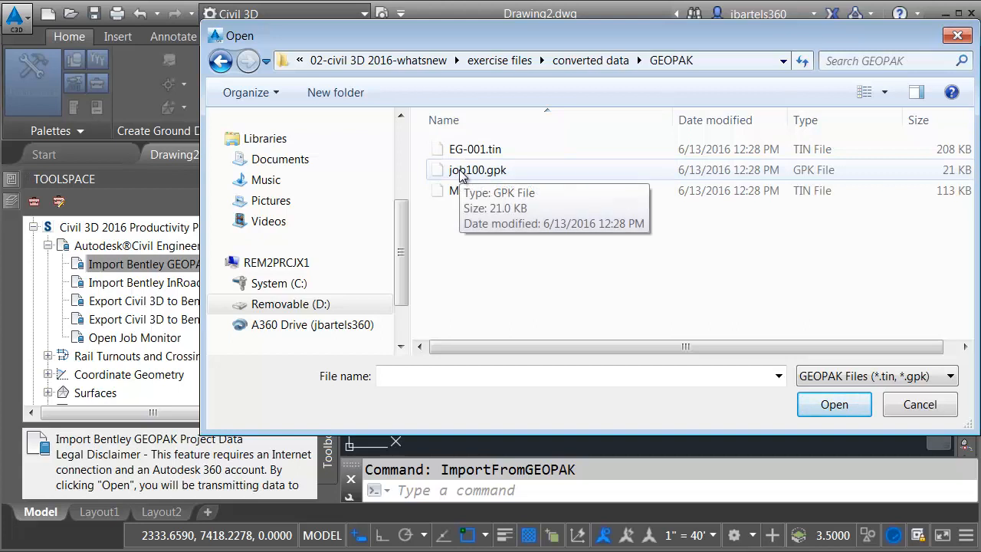
click(472, 168)
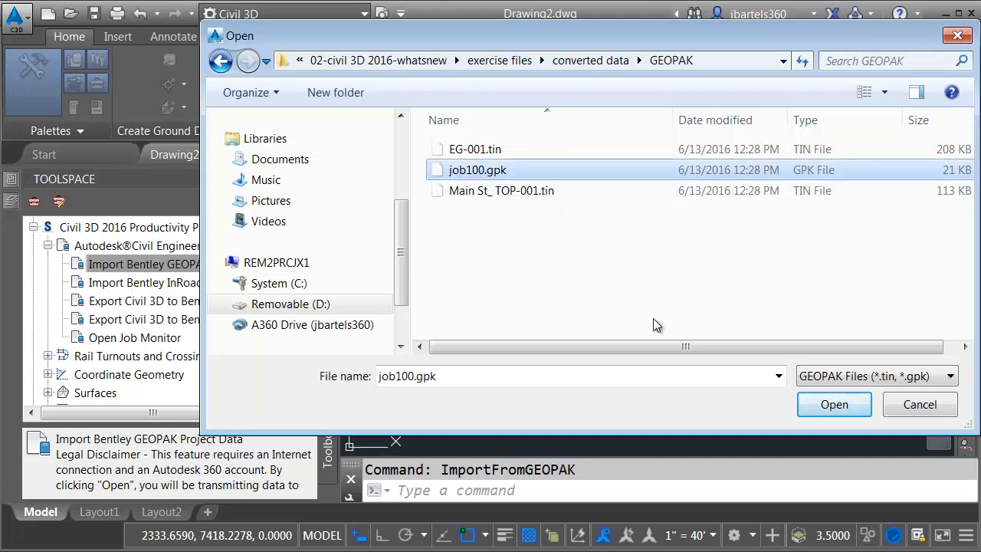
click(833, 405)
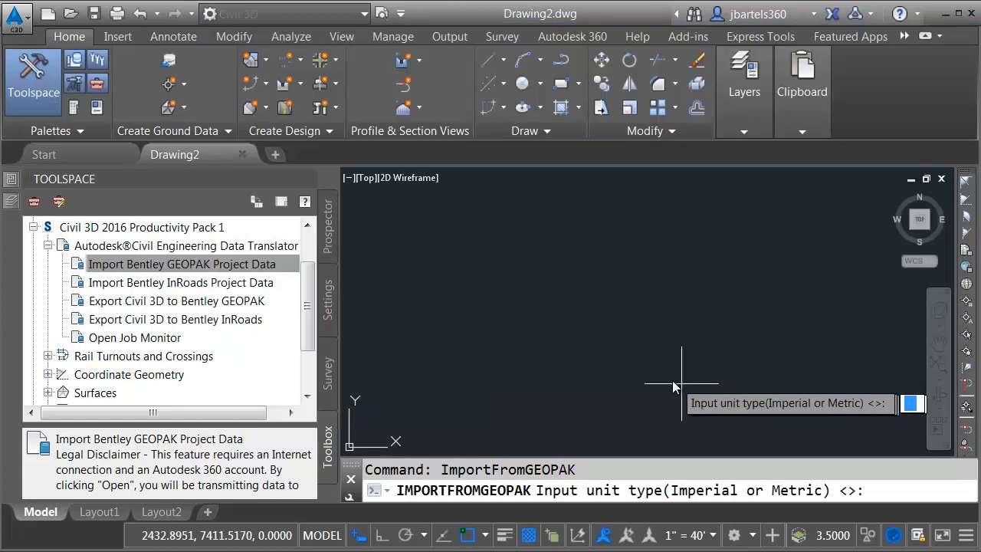
mouse_move(625, 362)
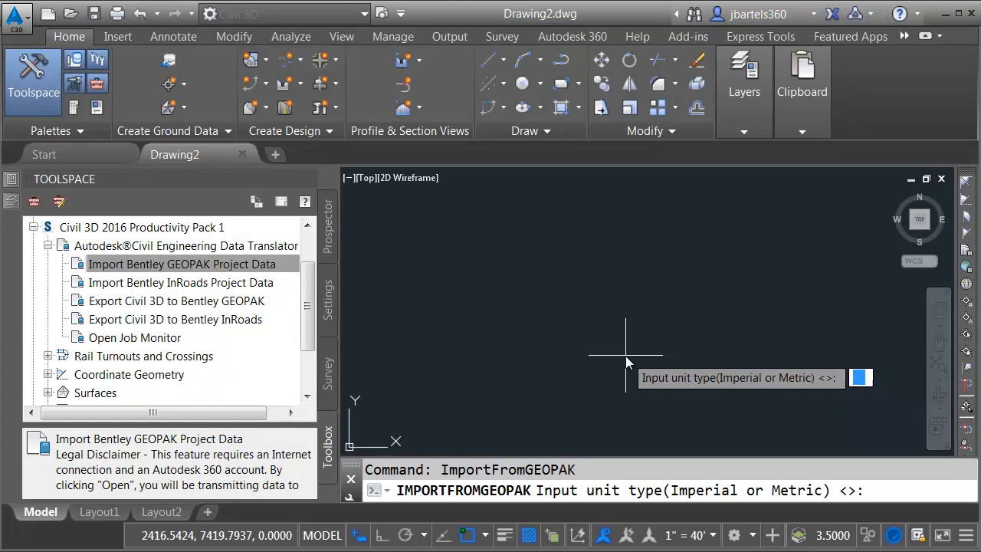
text(i)
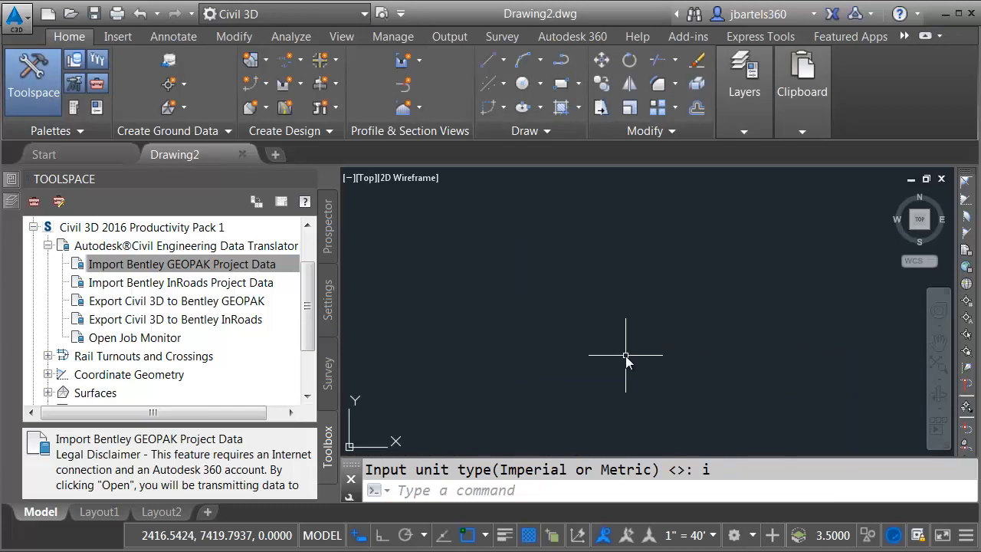
mouse_move(419, 294)
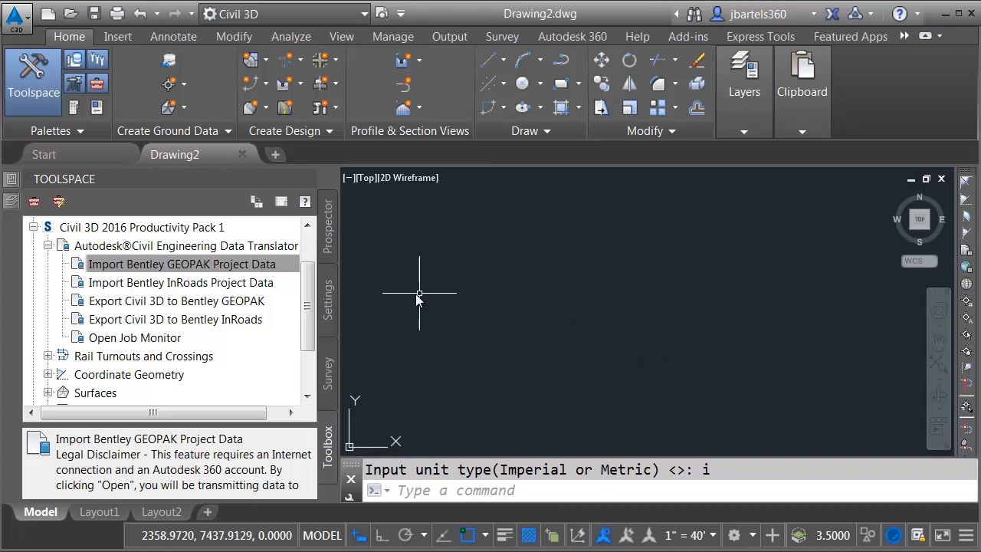
click(182, 263)
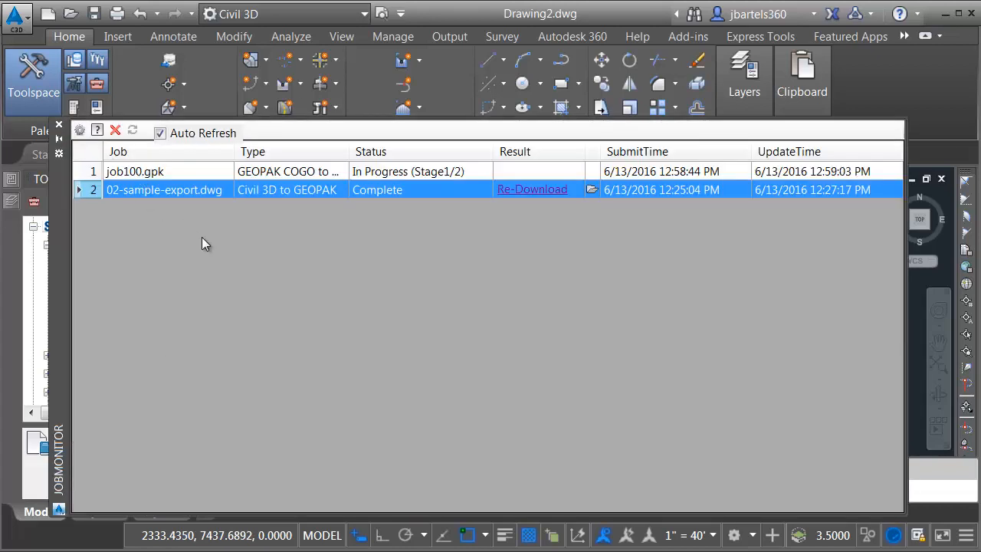
mouse_move(268, 181)
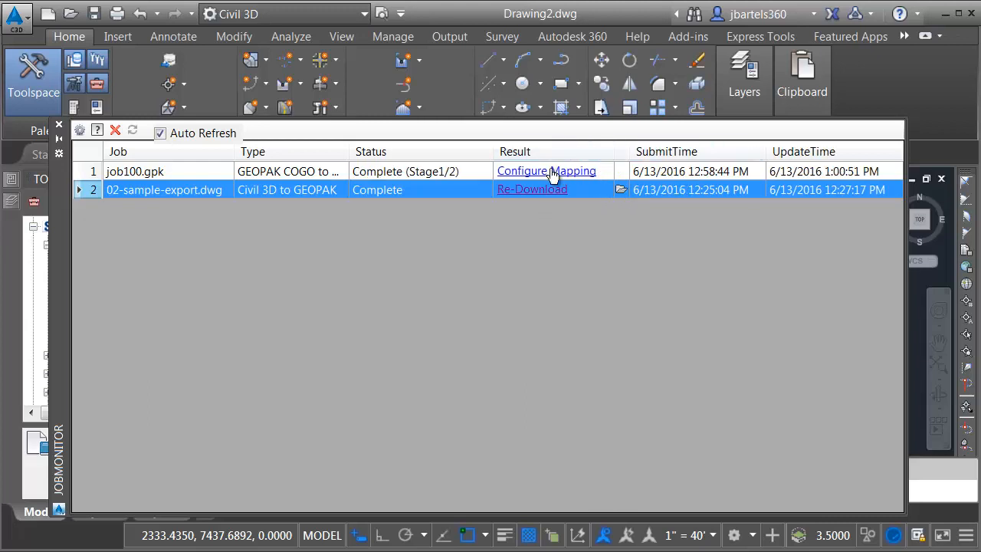
Step: Map profiles MAIN_STREET_EG and MAIN_STREET_FG to the MAIN_STREET alignment and confirm the mapping
click(546, 170)
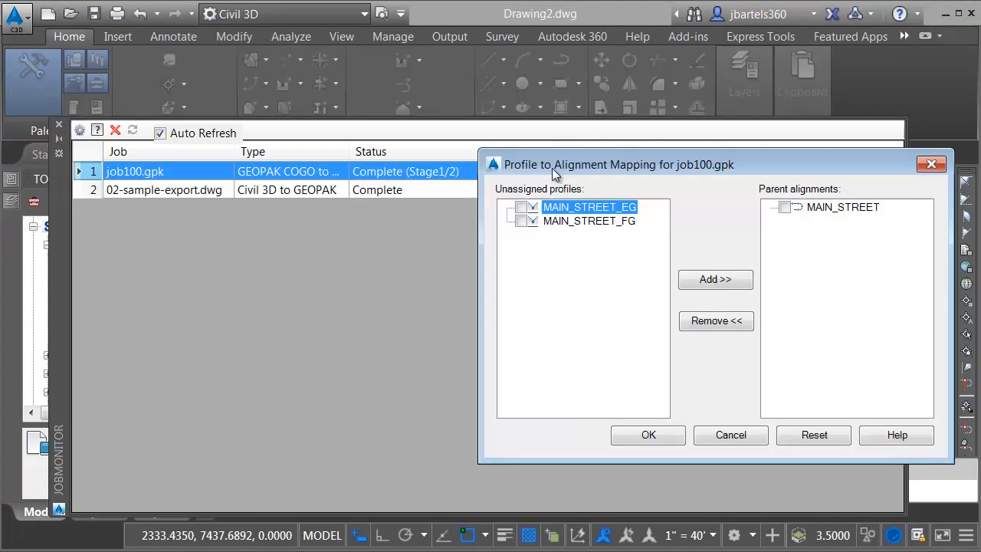
click(521, 205)
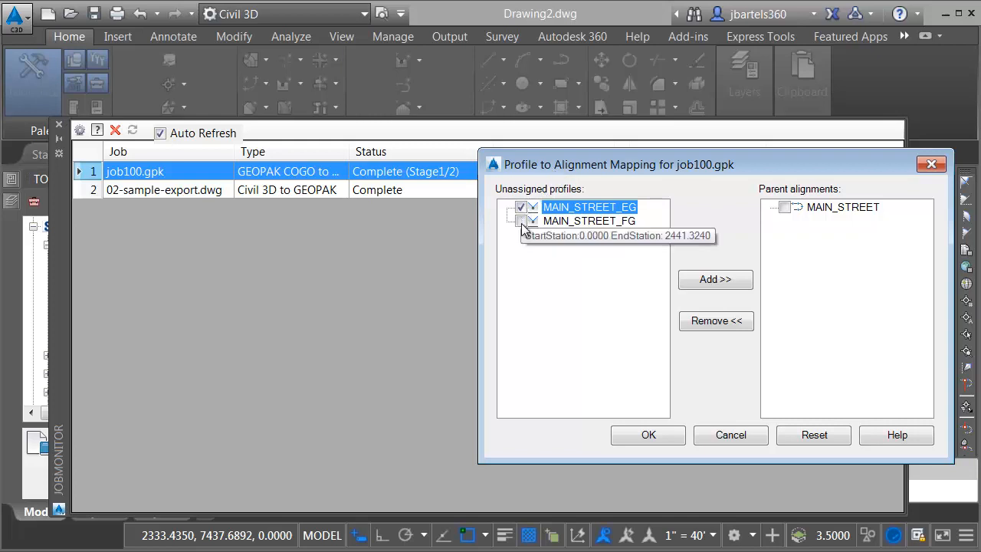
mouse_move(770, 217)
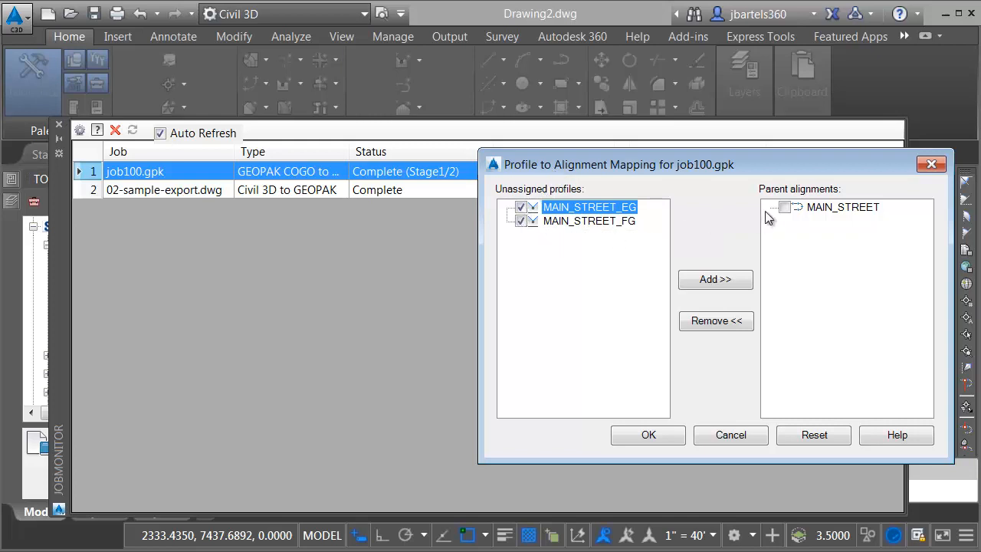
click(785, 207)
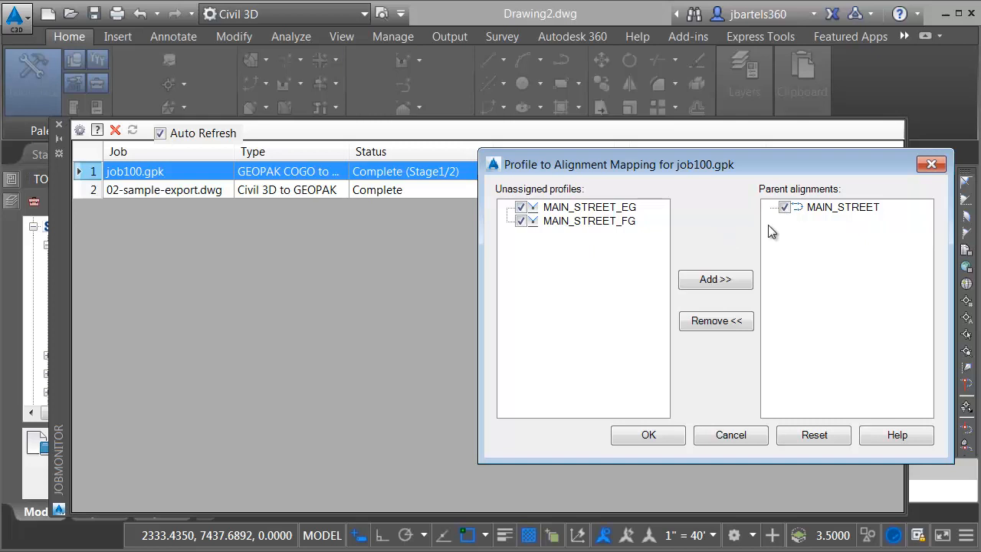
click(714, 279)
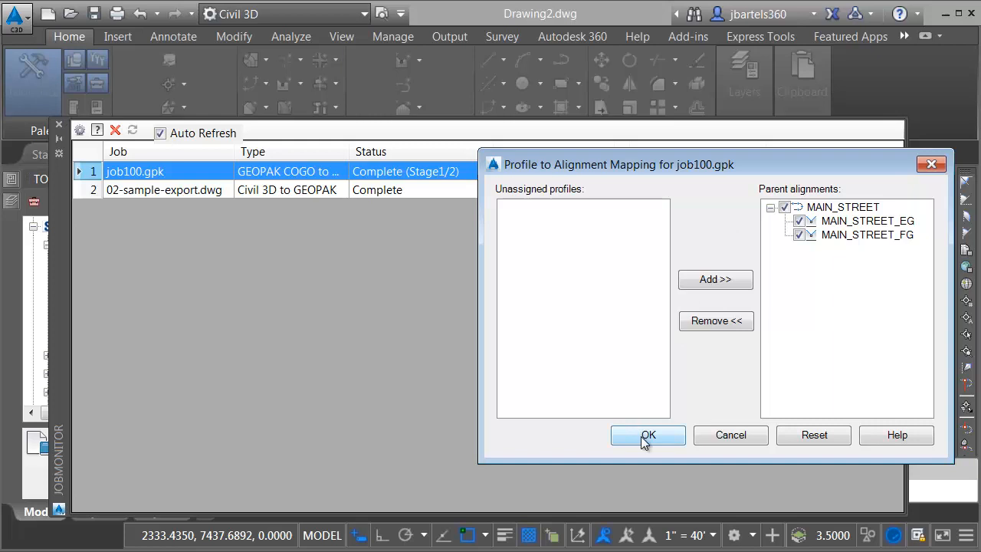
click(647, 436)
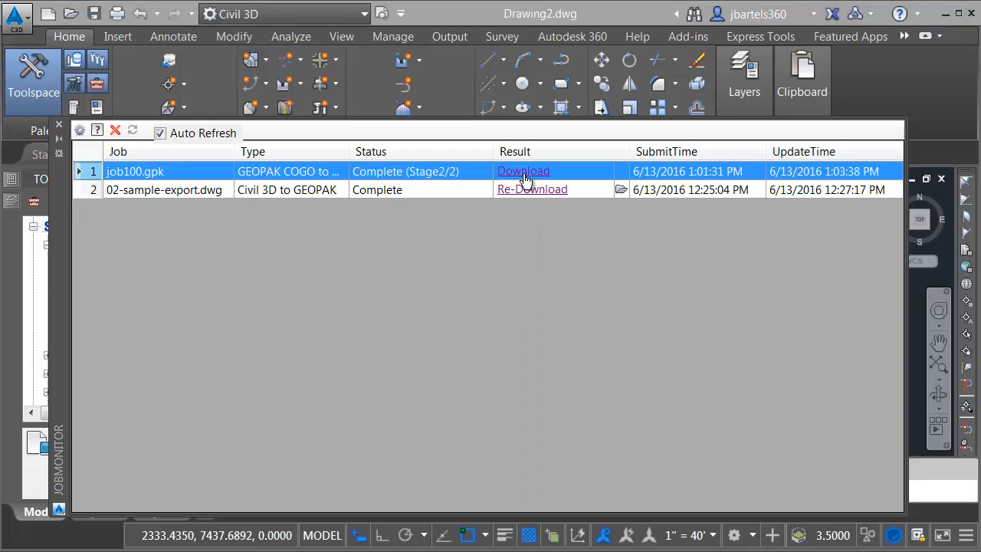
mouse_move(505, 288)
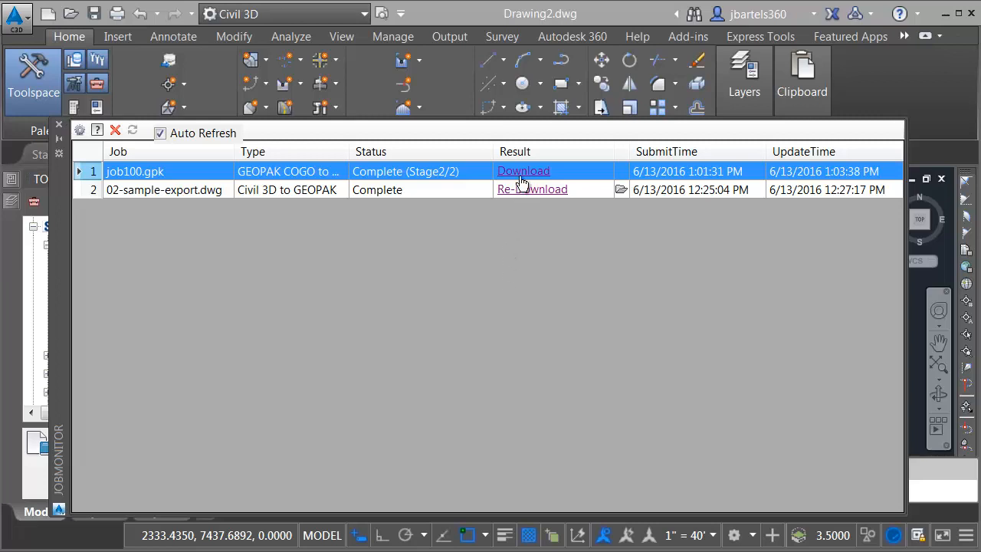
Step: Download the job100.gpk results into the converted data\Civil3D folder
click(523, 171)
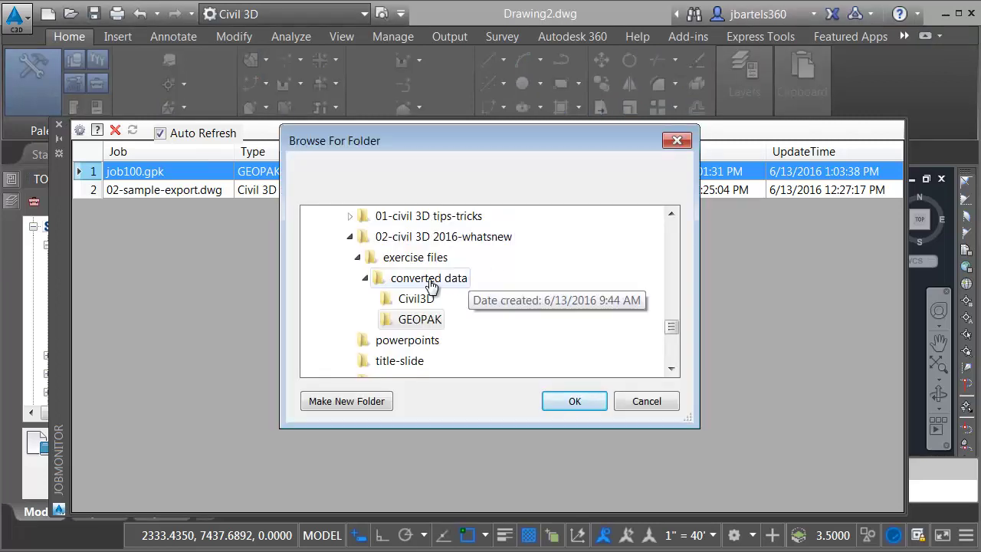
mouse_move(410, 304)
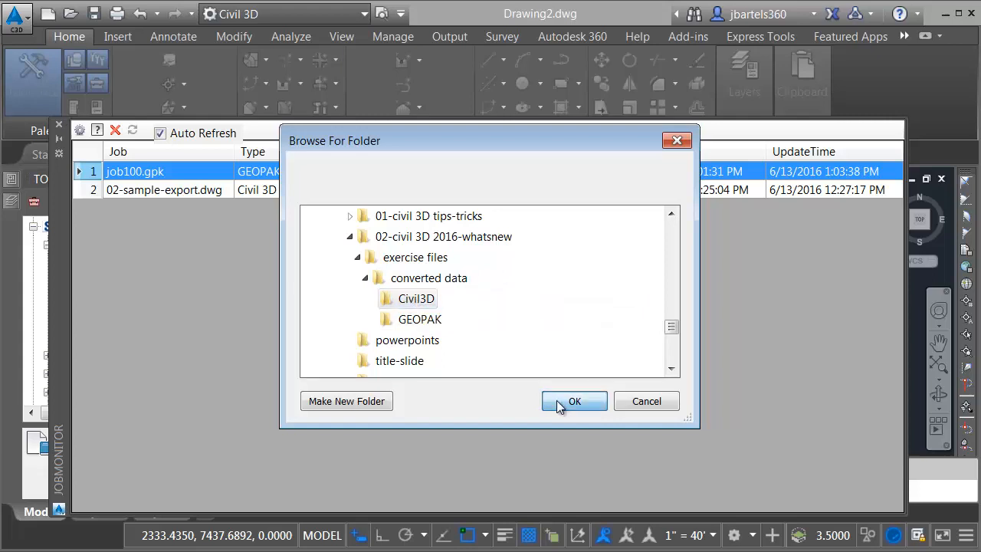
click(574, 401)
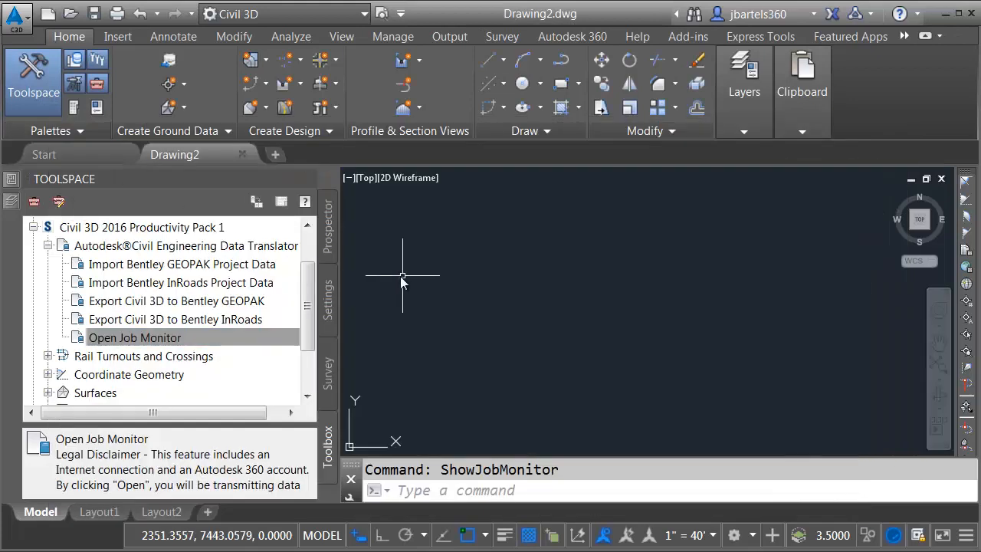
mouse_move(70, 12)
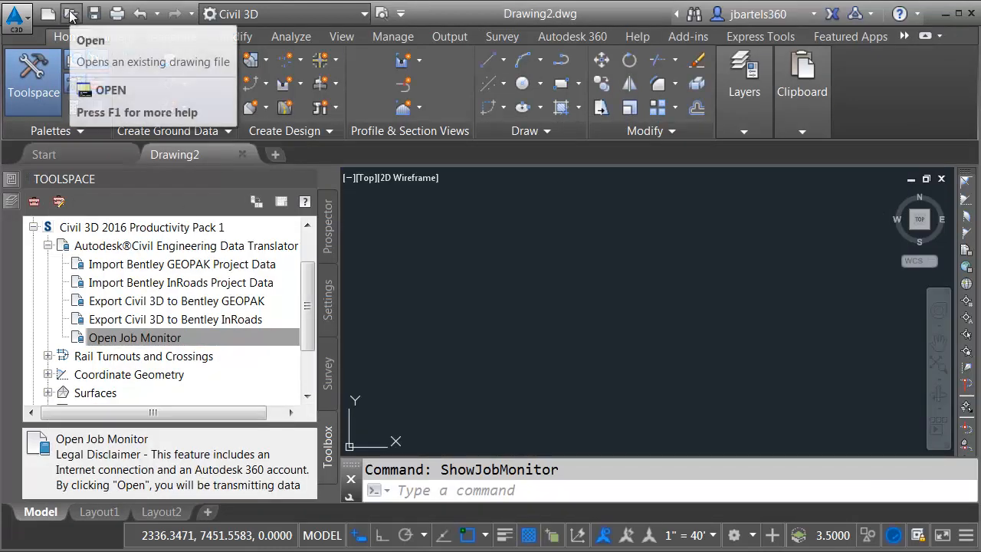
Step: Open job100.dwg from the Civil3D folder, showing the MAIN_STREET alignment
click(71, 14)
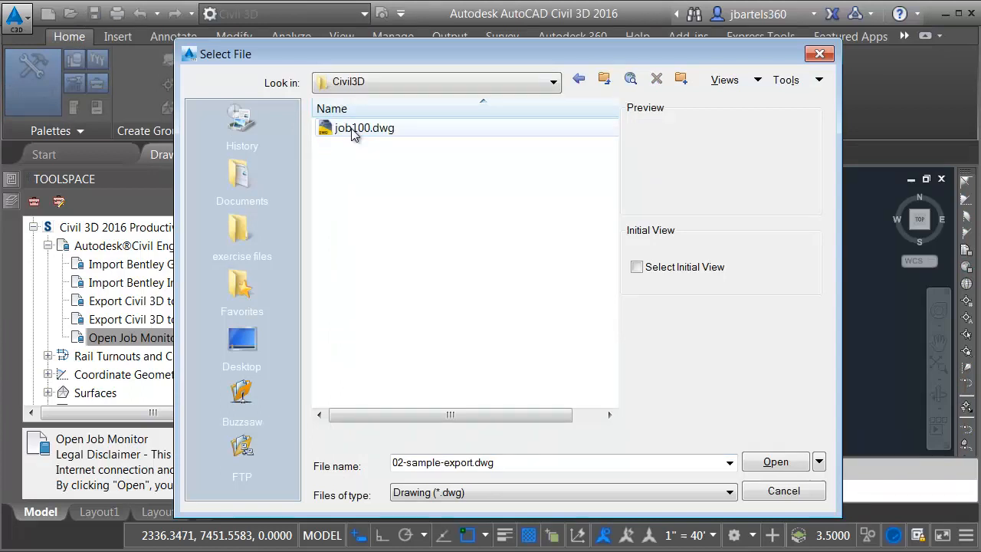
click(363, 129)
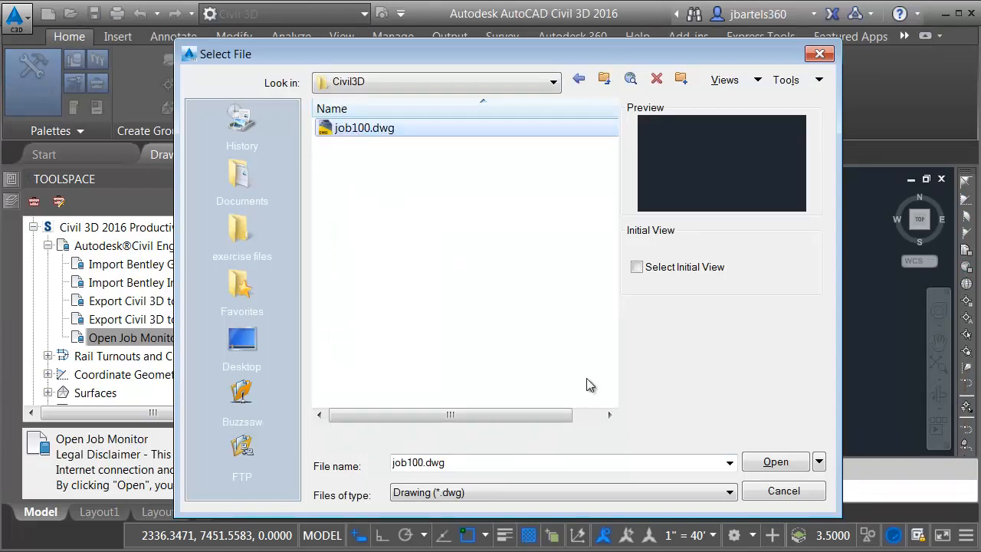
click(775, 461)
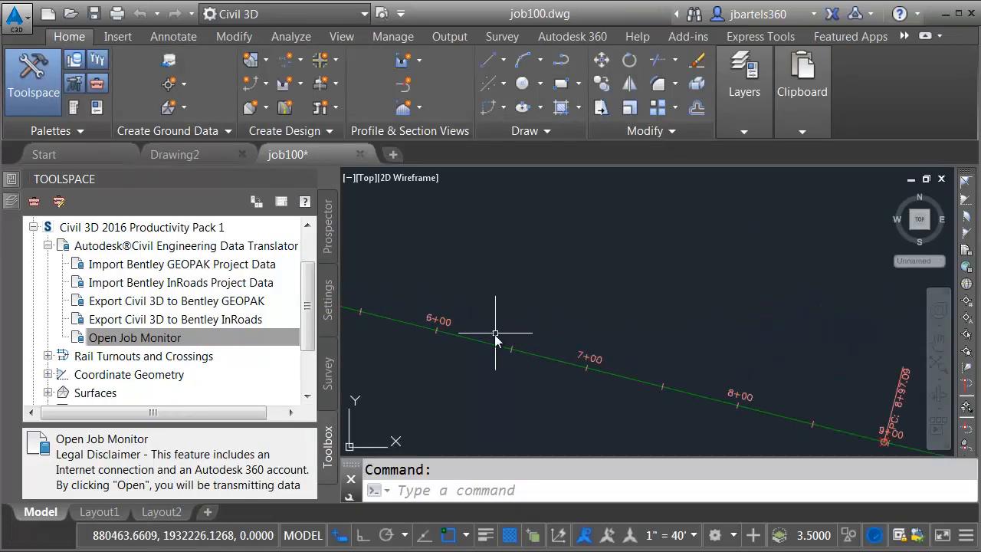
mouse_move(487, 345)
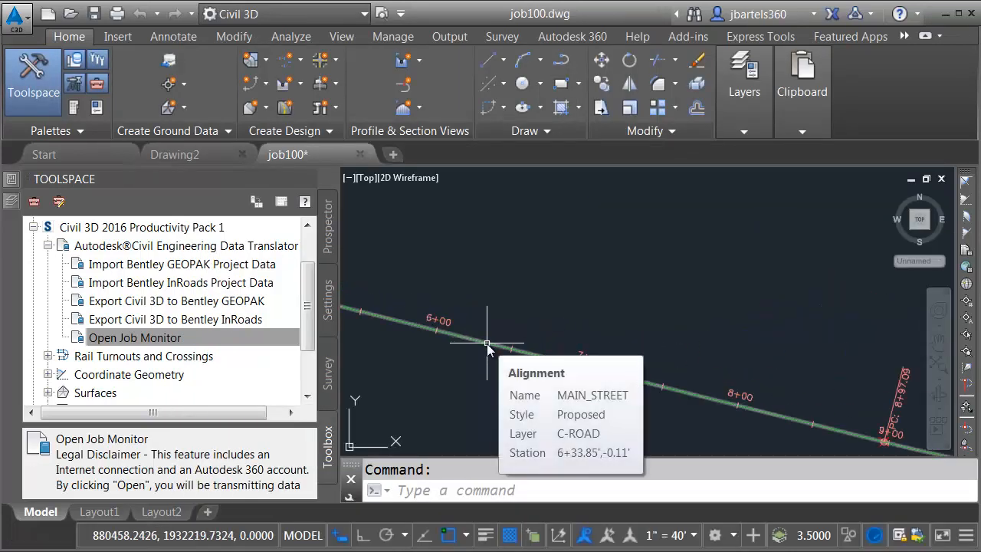
mouse_move(328, 233)
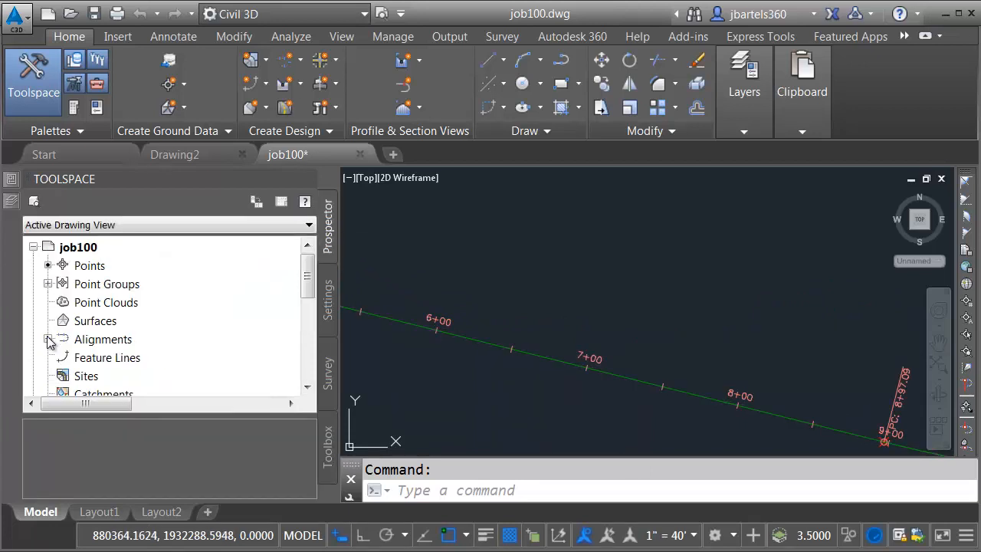
Step: Expand Prospector to Centerline Alignments > MAIN_STREET > Profiles, revealing MAIN_STREET_EG and MAIN_STREET_FG
click(49, 341)
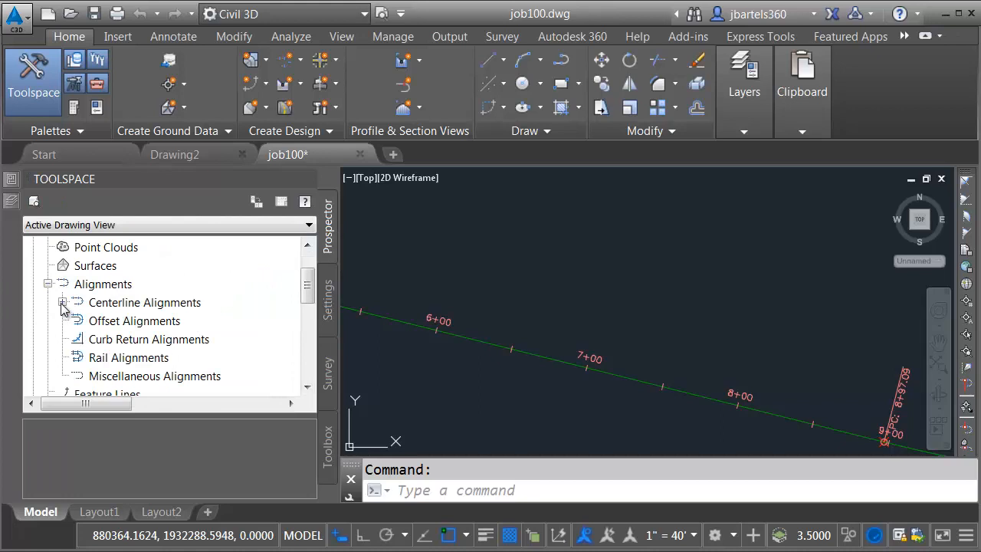
click(62, 304)
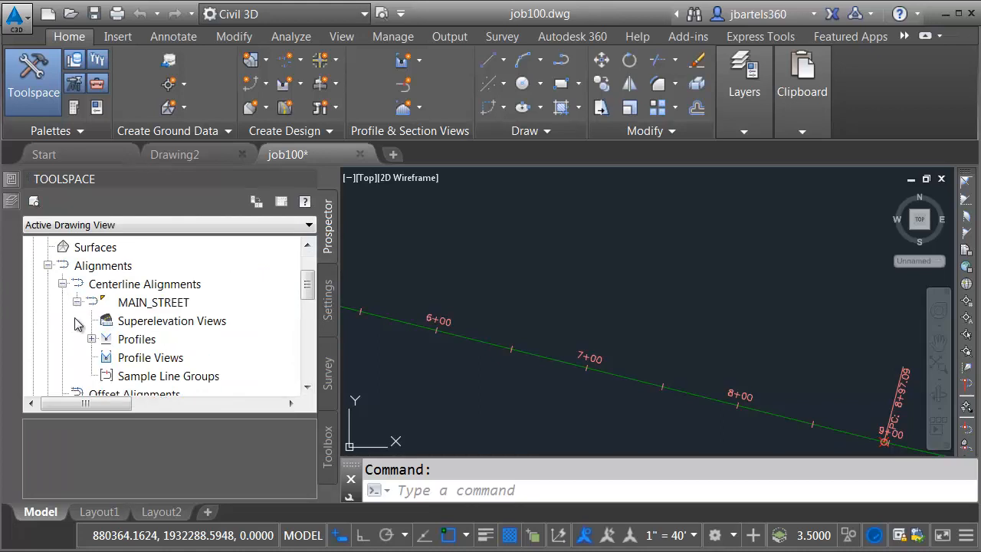
click(92, 339)
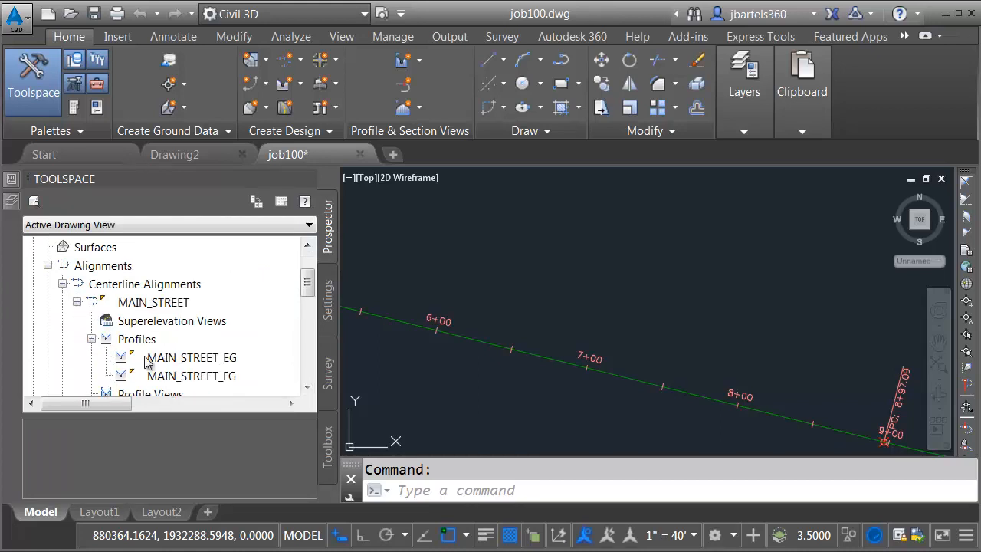